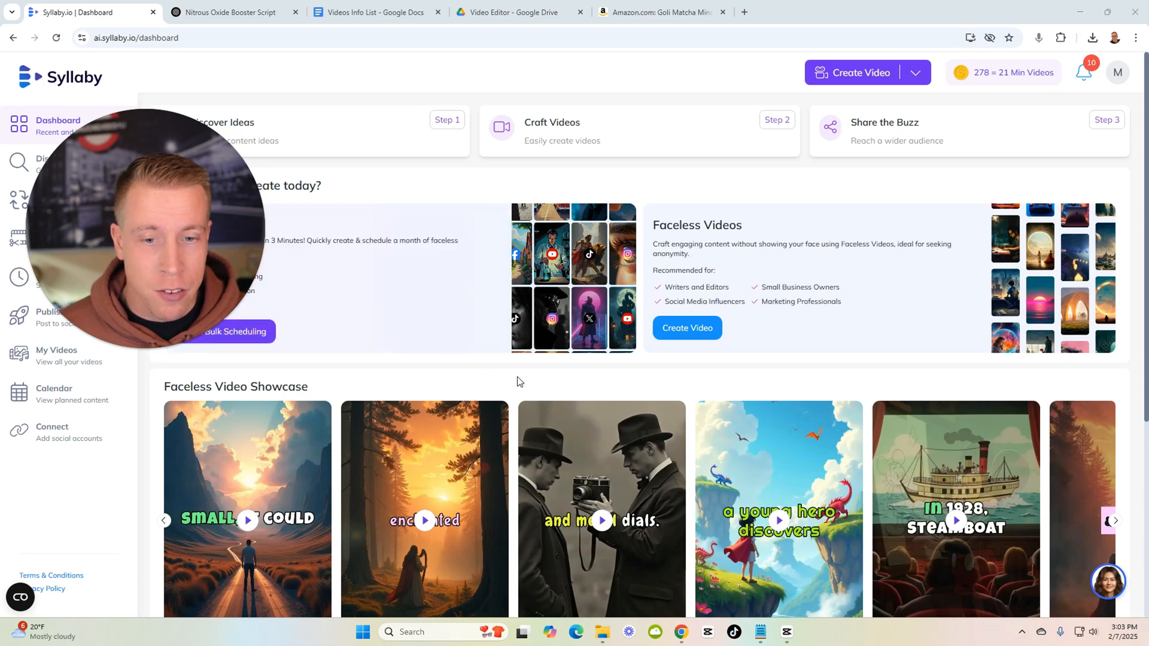
Step: Preview and pause the Action Movie and Ancient Fairytale sample videos
scroll("down", 3)
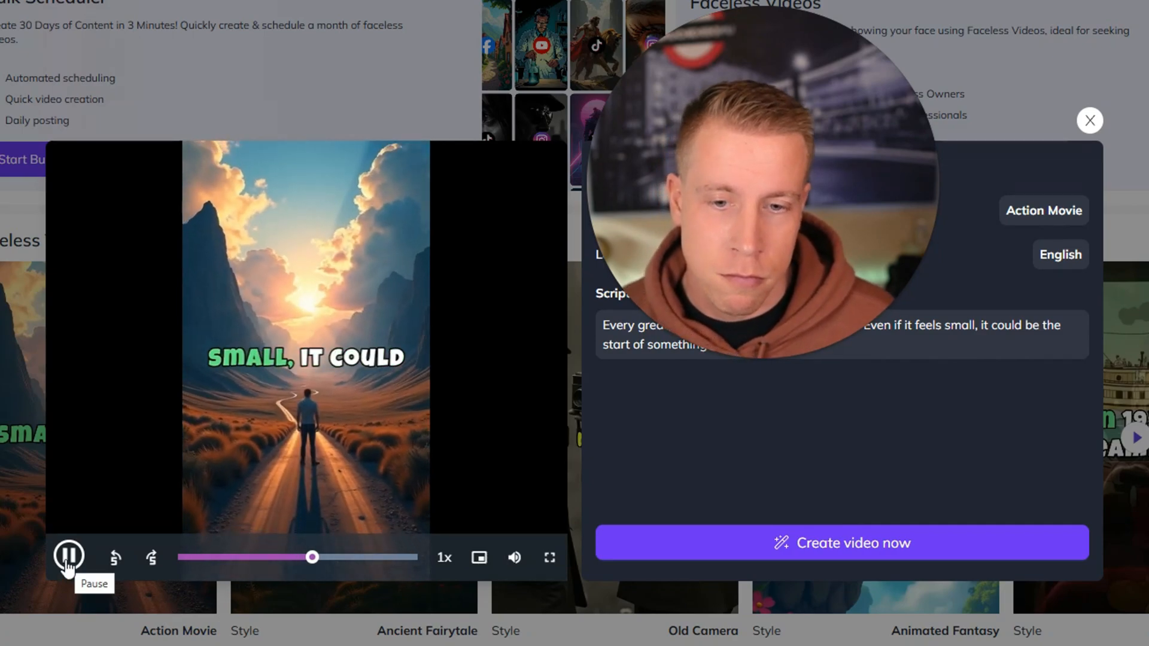
left_click(1090, 121)
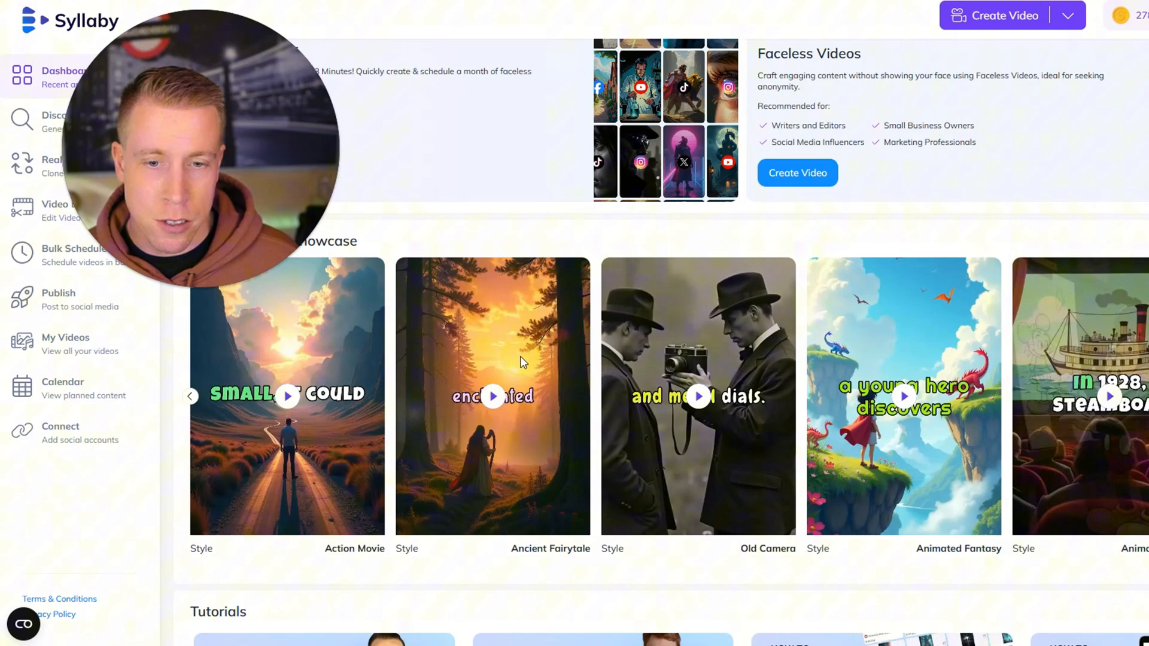
left_click(492, 396)
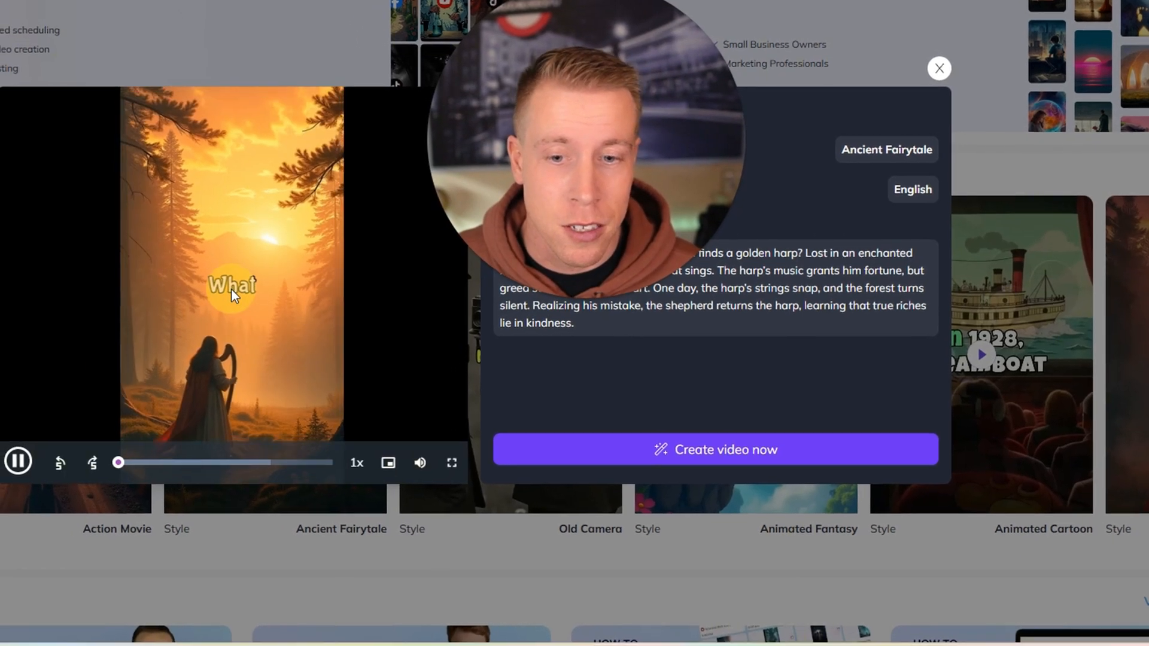
left_click(939, 68)
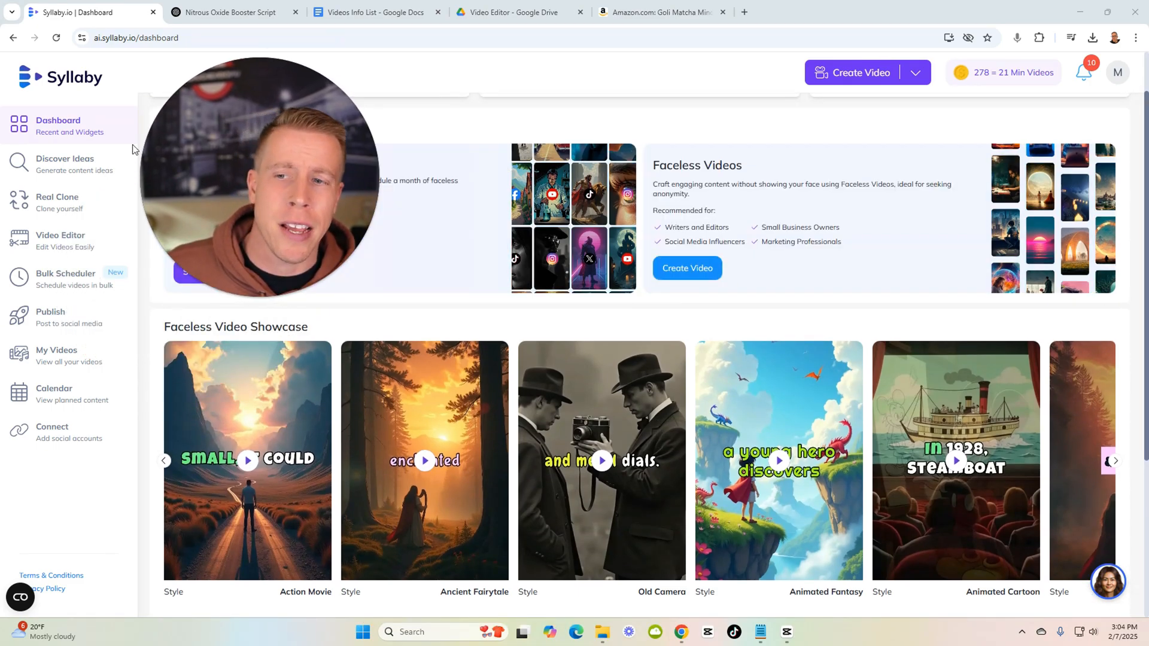
mouse_move(306, 166)
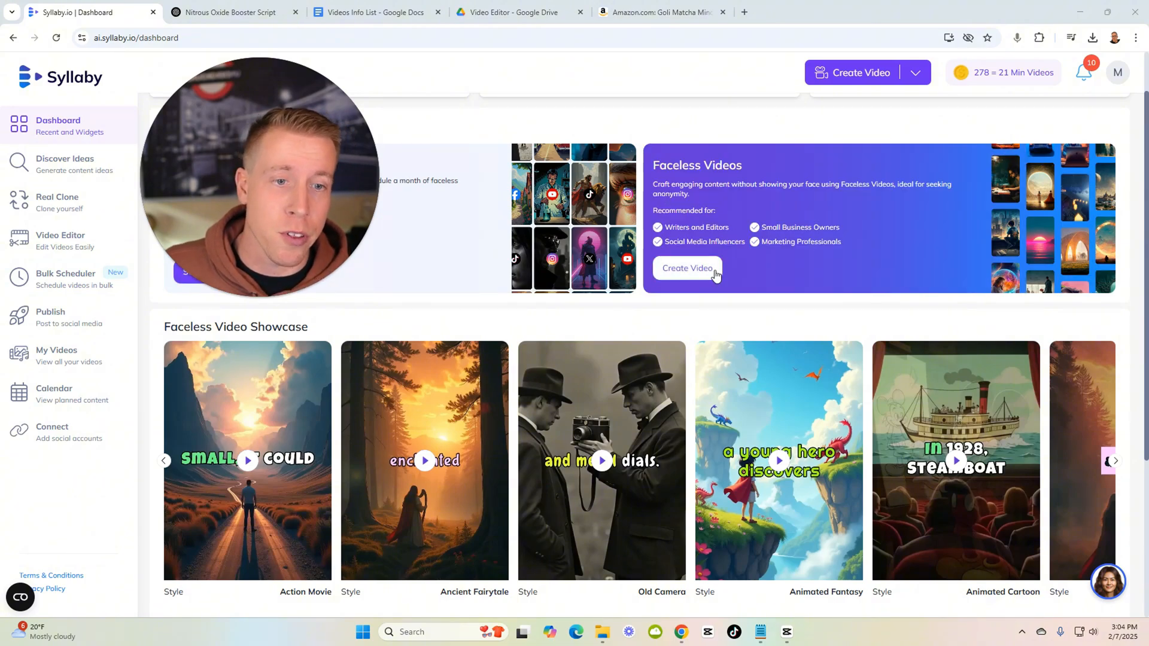
Step: Start a new faceless video and choose the Hyper Realism visual style
left_click(686, 268)
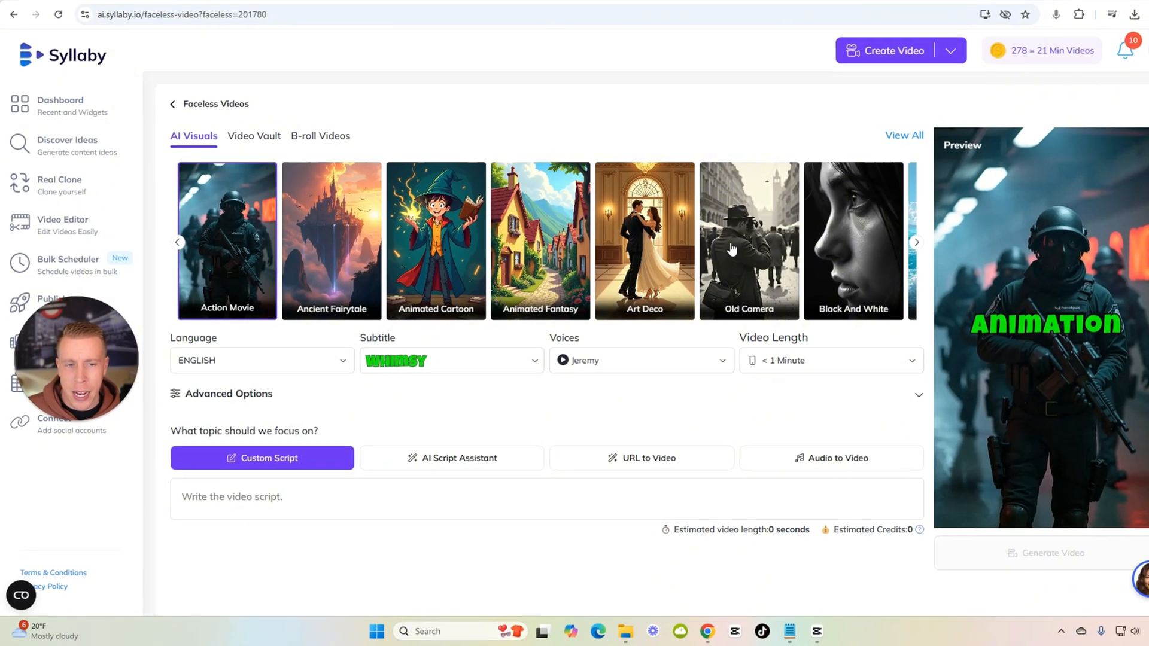
scroll("down", 3)
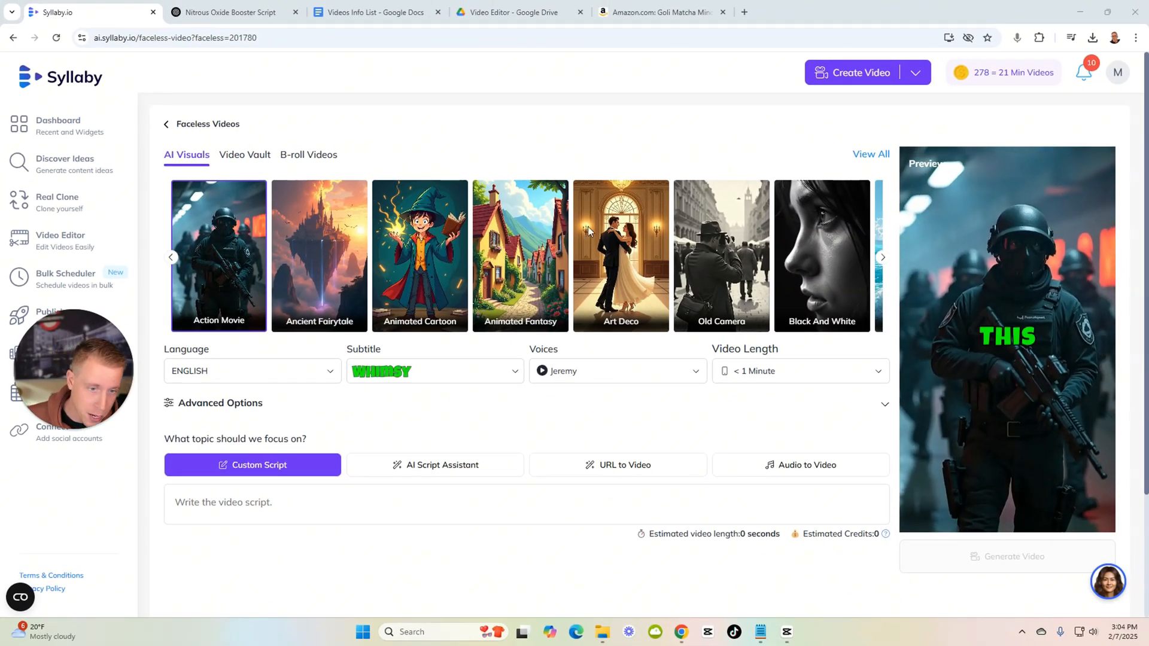
scroll("down", 3)
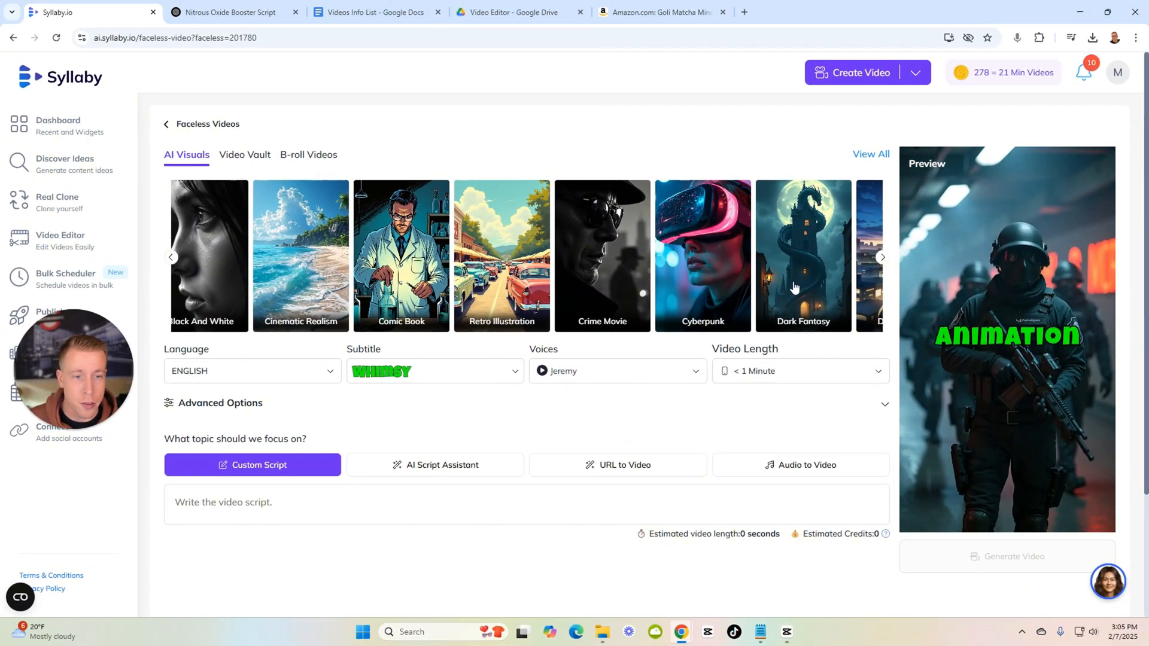
scroll("down", 3)
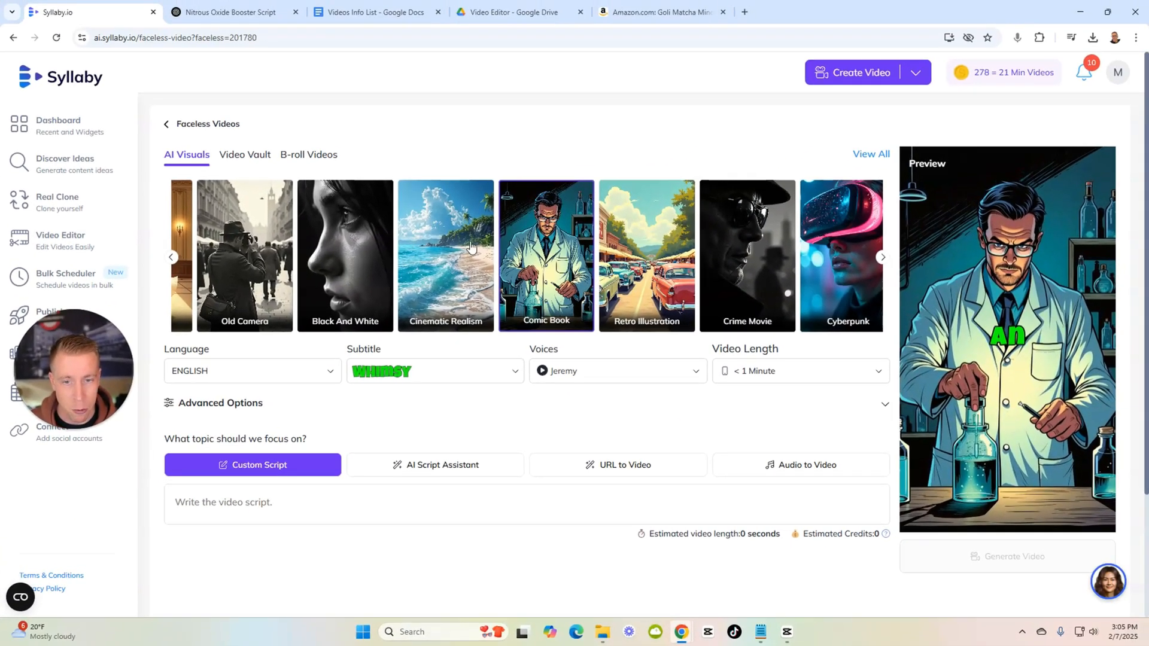
left_click(882, 257)
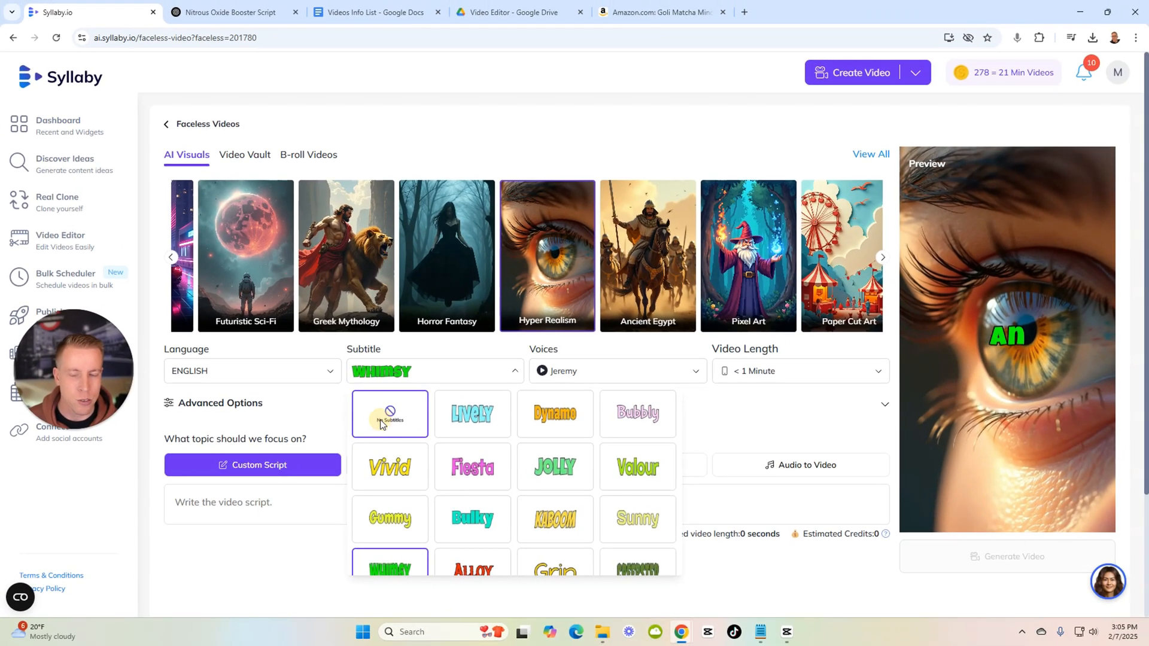
Step: Turn subtitles off and pick Charlotte as the narrator voice
left_click(389, 414)
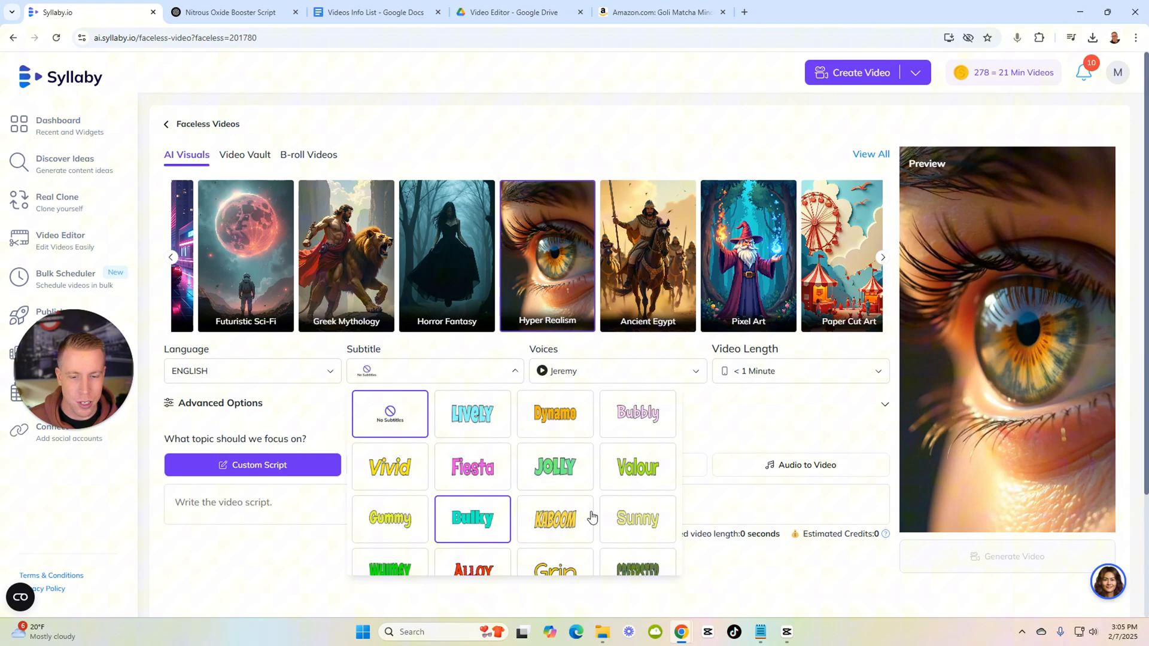
left_click(637, 519)
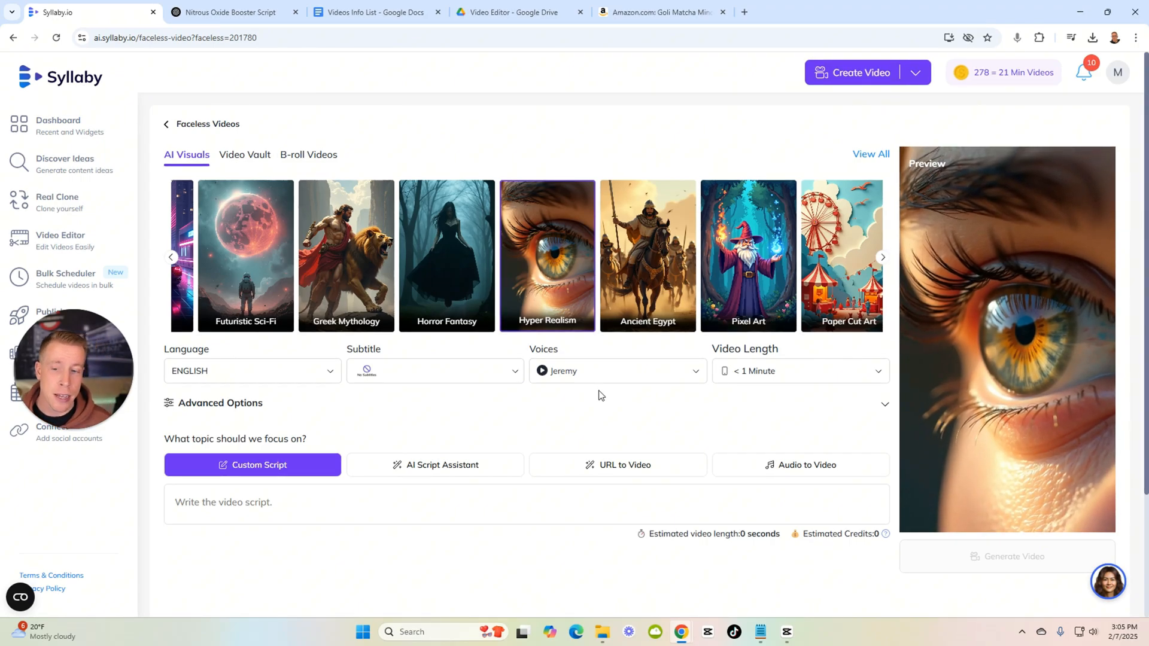
left_click(616, 371)
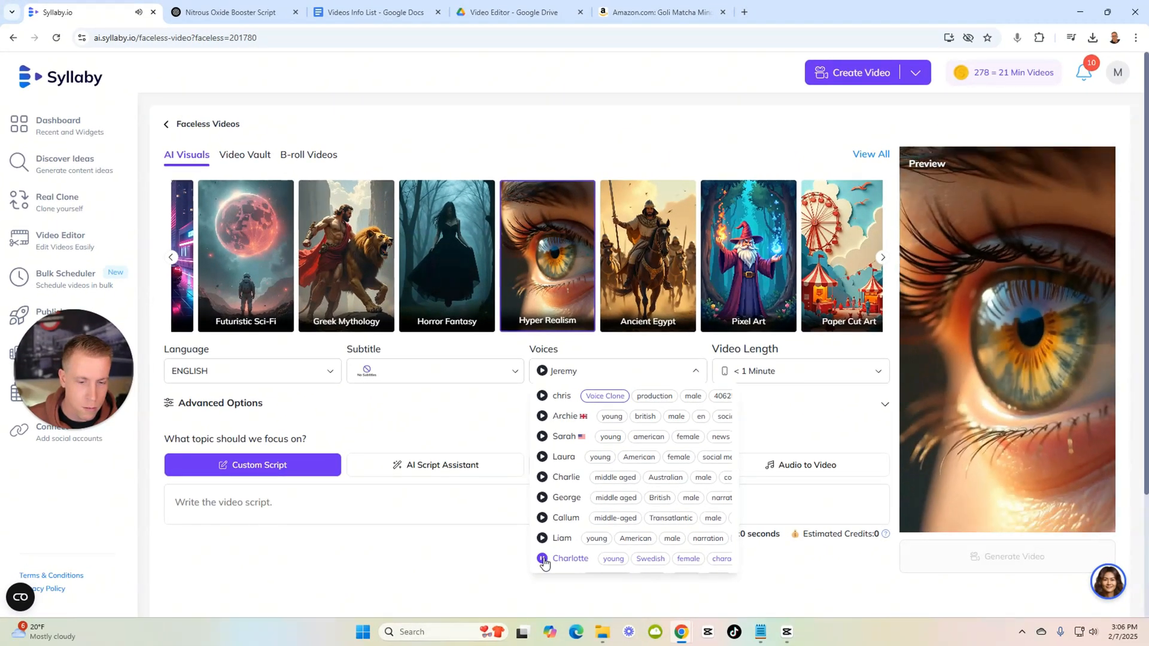
left_click(571, 559)
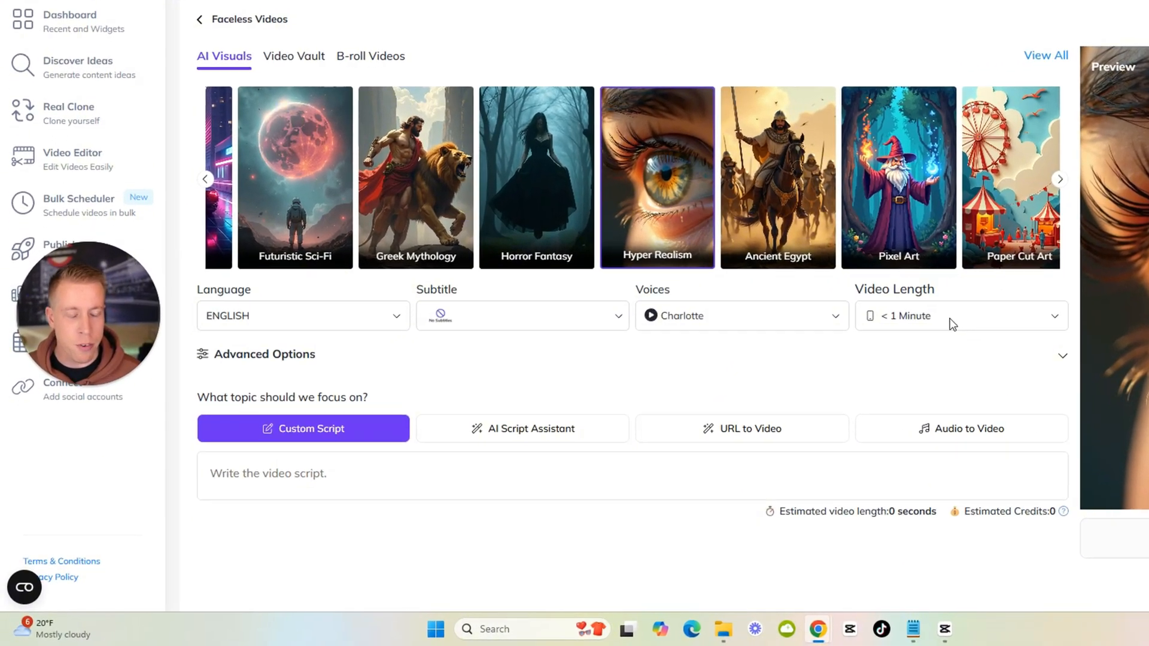
Step: Set the video length to under one minute
left_click(953, 316)
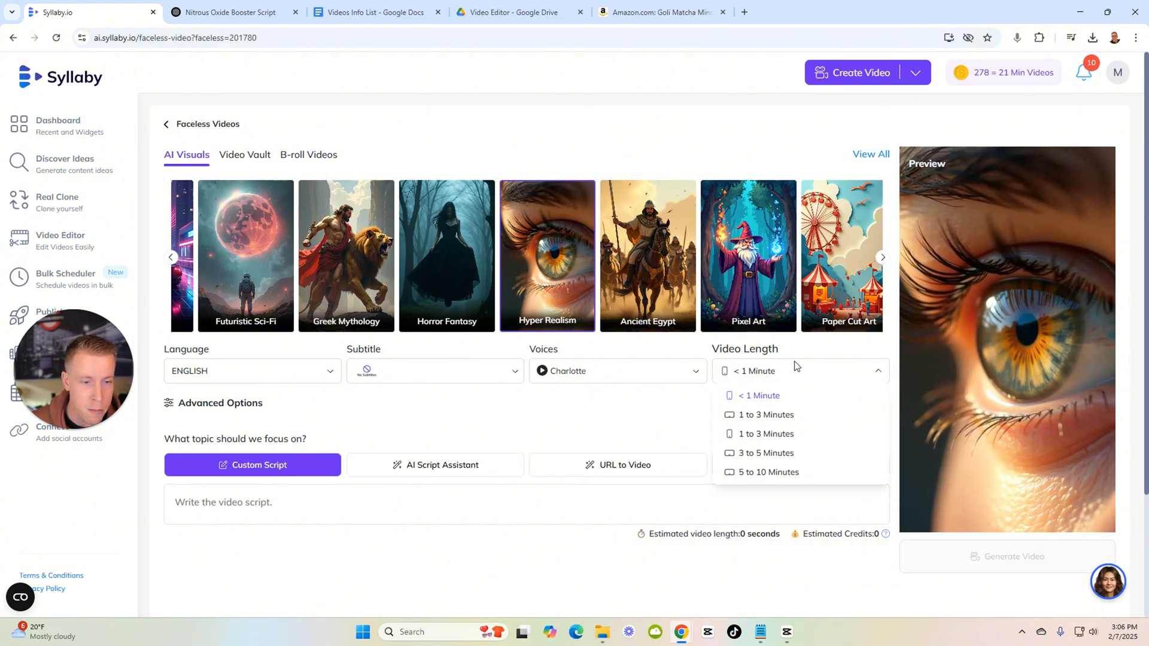
scroll("down", 3)
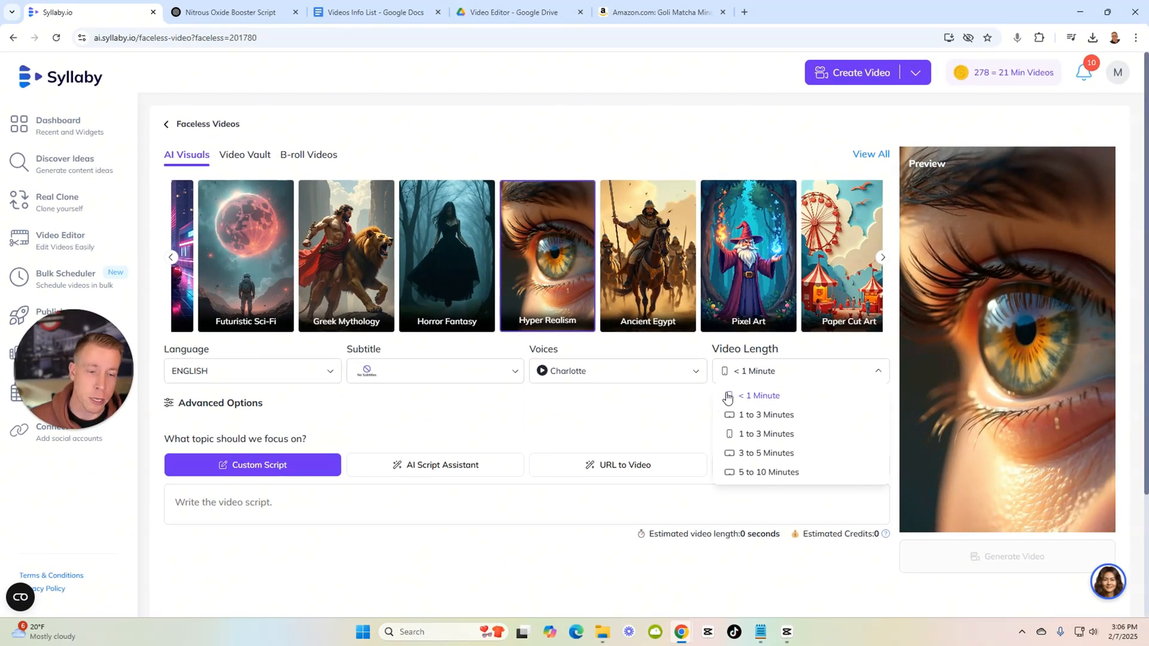
left_click(764, 395)
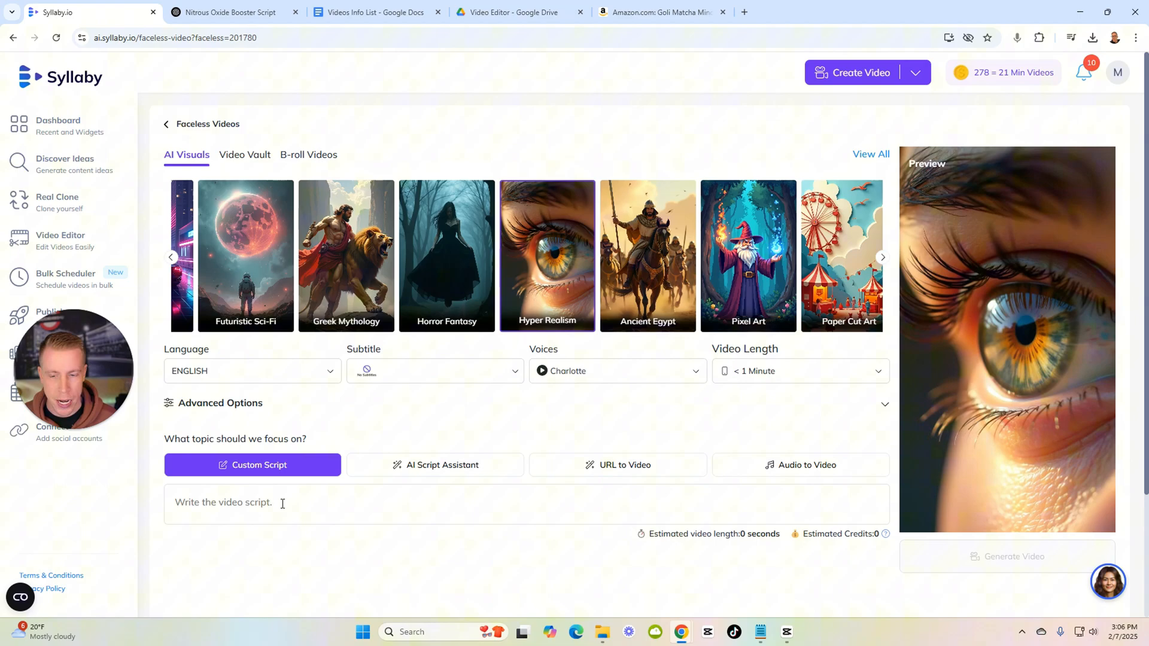
Step: Switch the script to AI Script Assistant and click into the topic prompt box
left_click(435, 465)
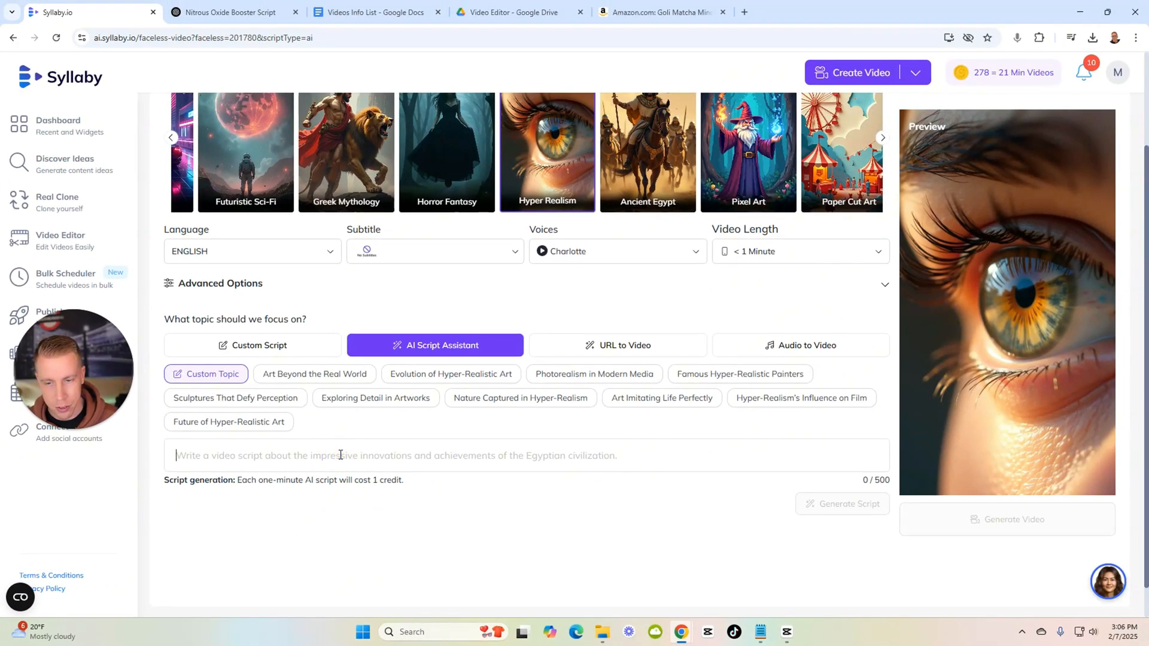
left_click(252, 345)
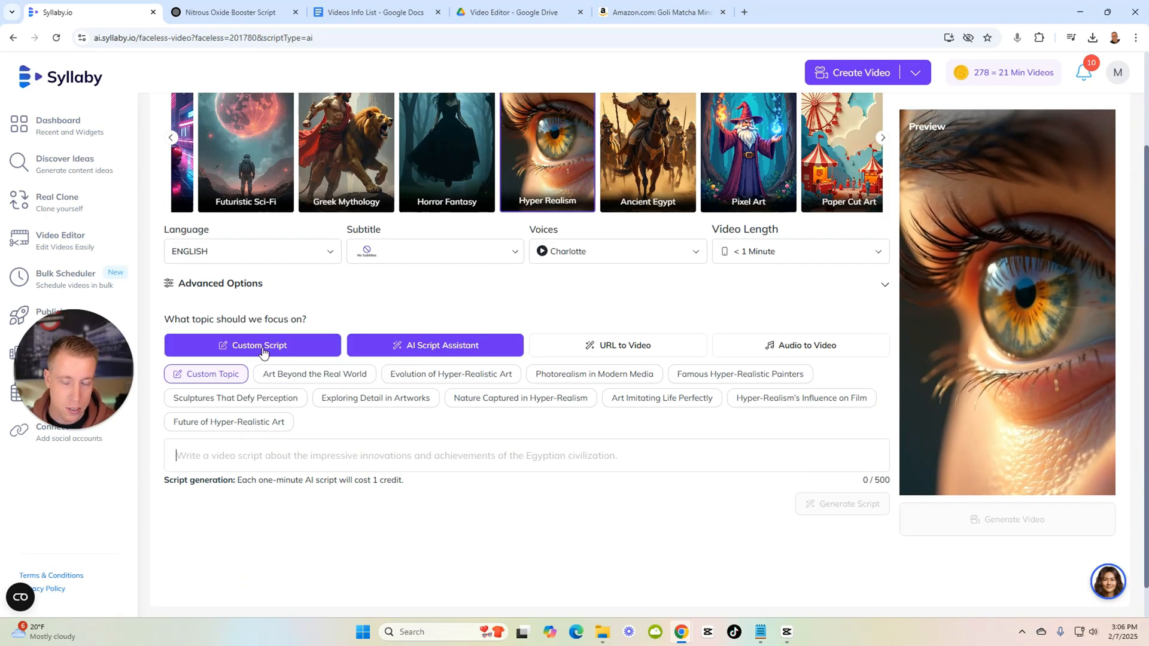
left_click(435, 345)
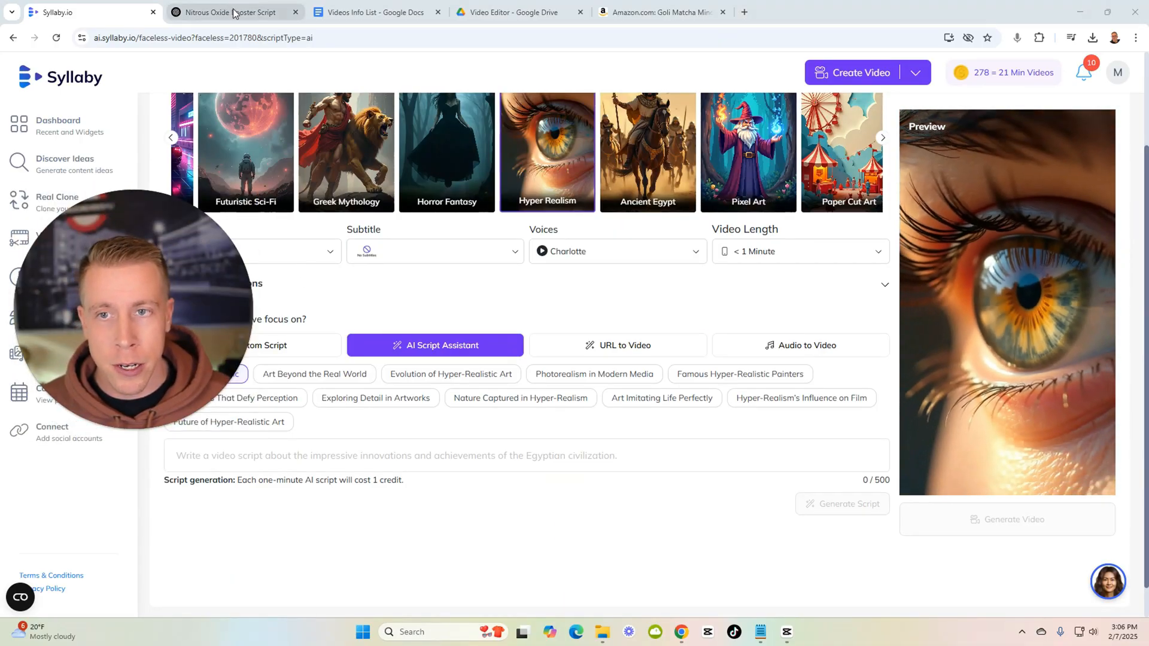
Step: Switch to the ChatGPT tab with the Goli Cognizin Gummies ad script
left_click(229, 12)
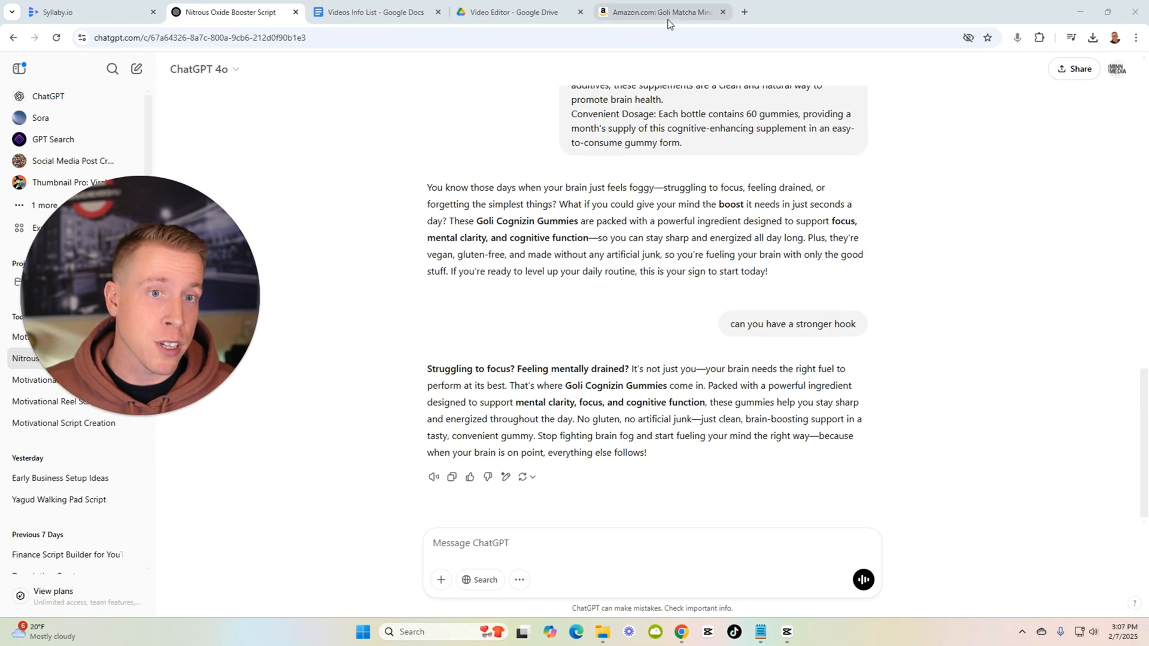
Step: Review the Goli Matcha Mind Amazon listing, then return to Syllaby's My Videos
left_click(657, 12)
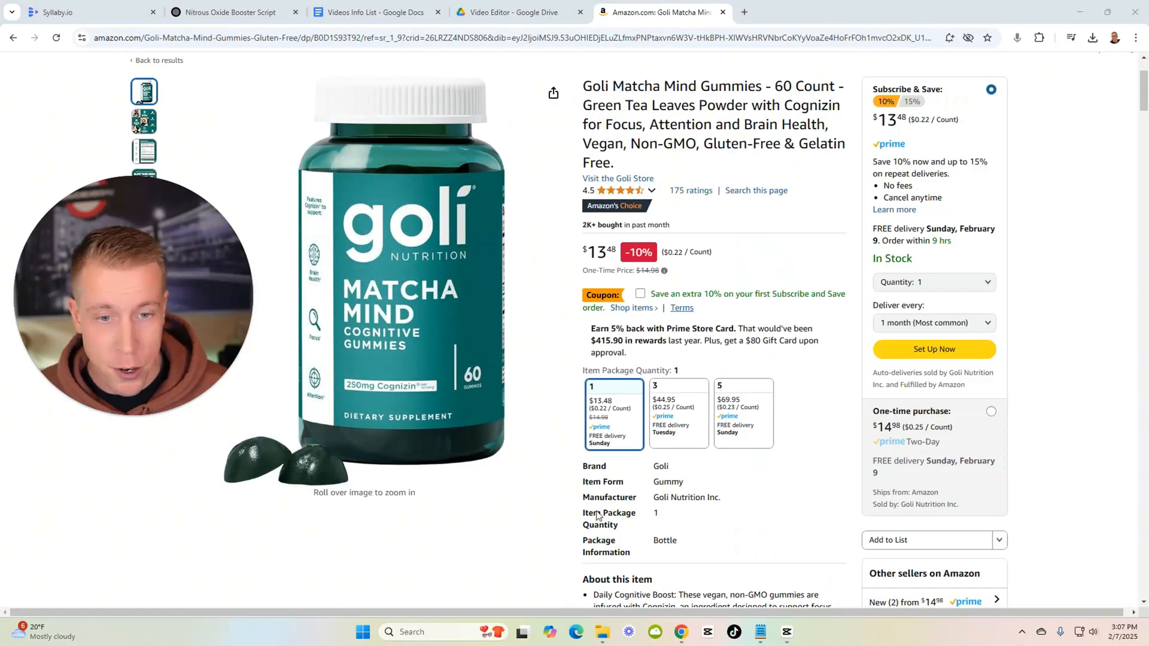
mouse_move(809, 288)
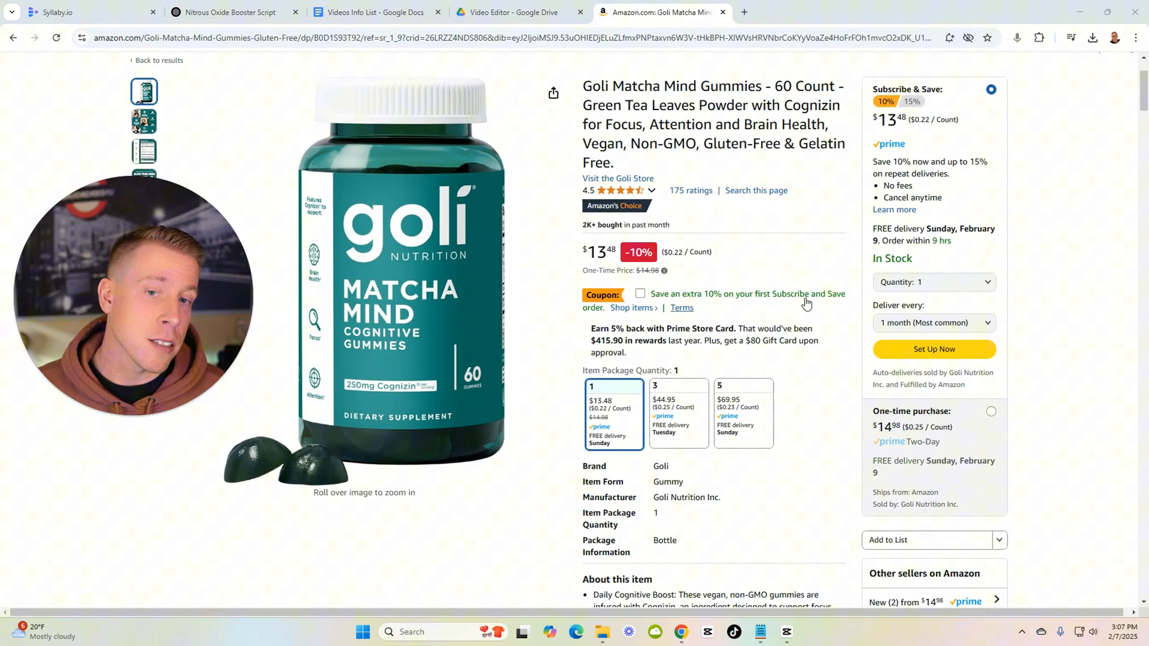
mouse_move(432, 351)
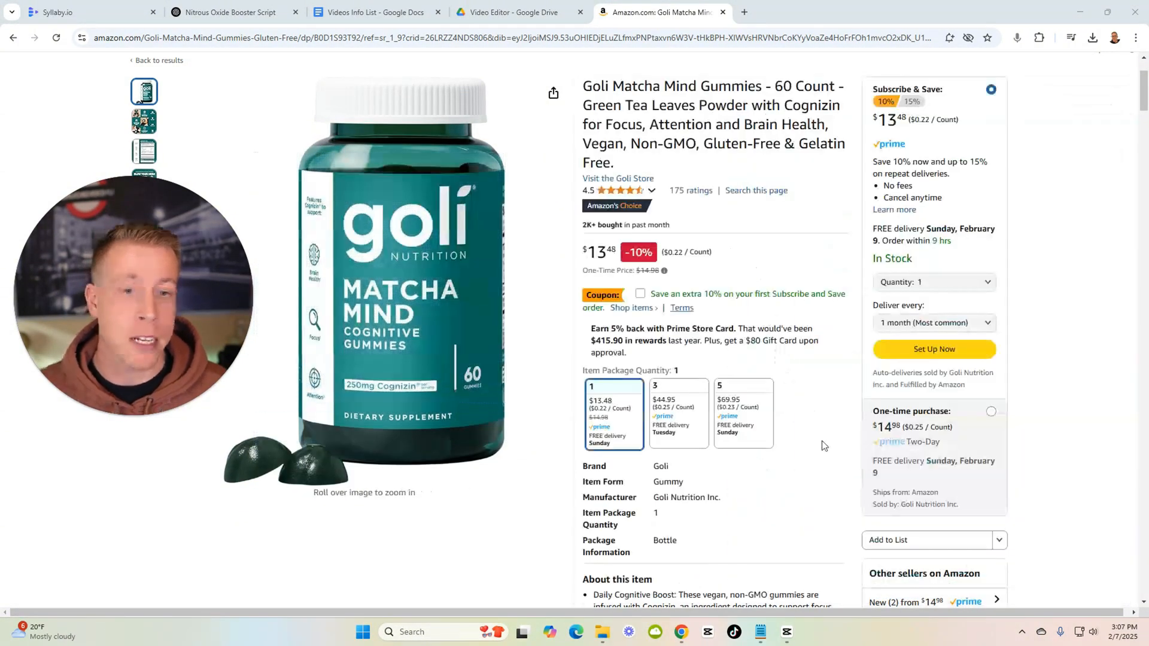
scroll("down", 3)
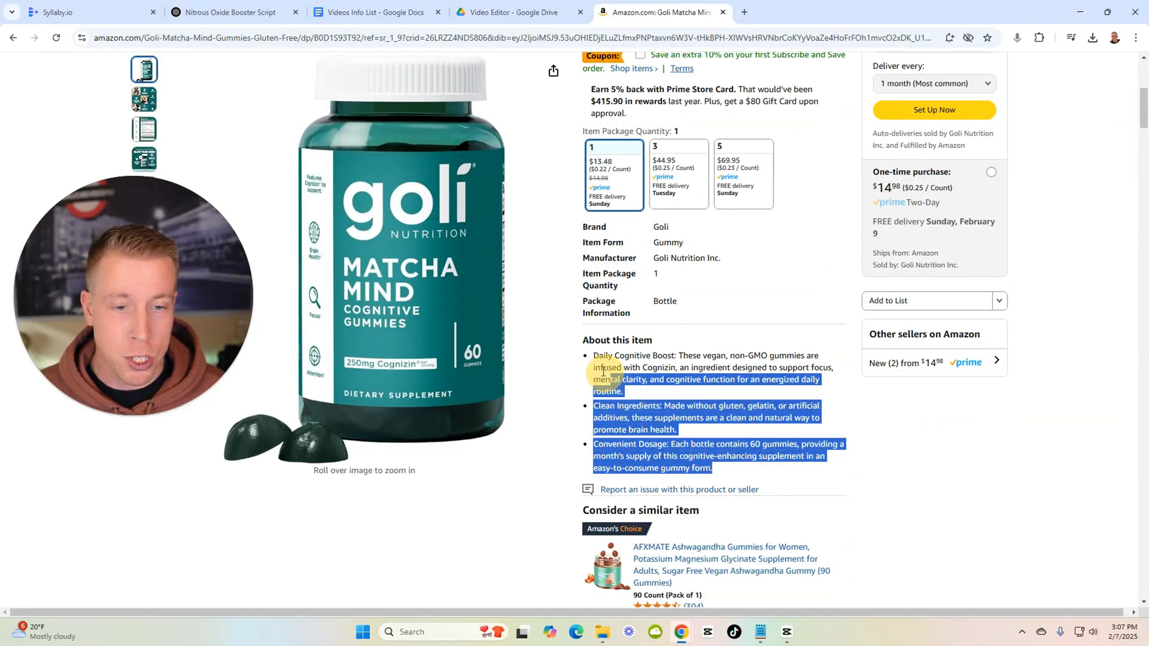
left_click(225, 12)
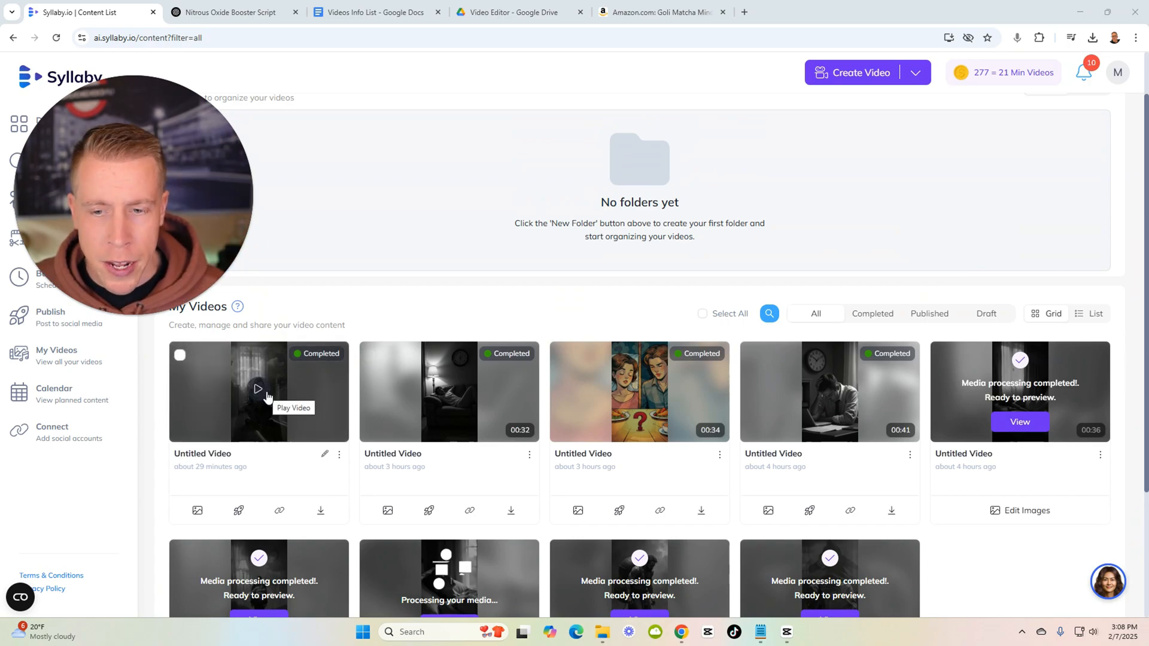
left_click(258, 389)
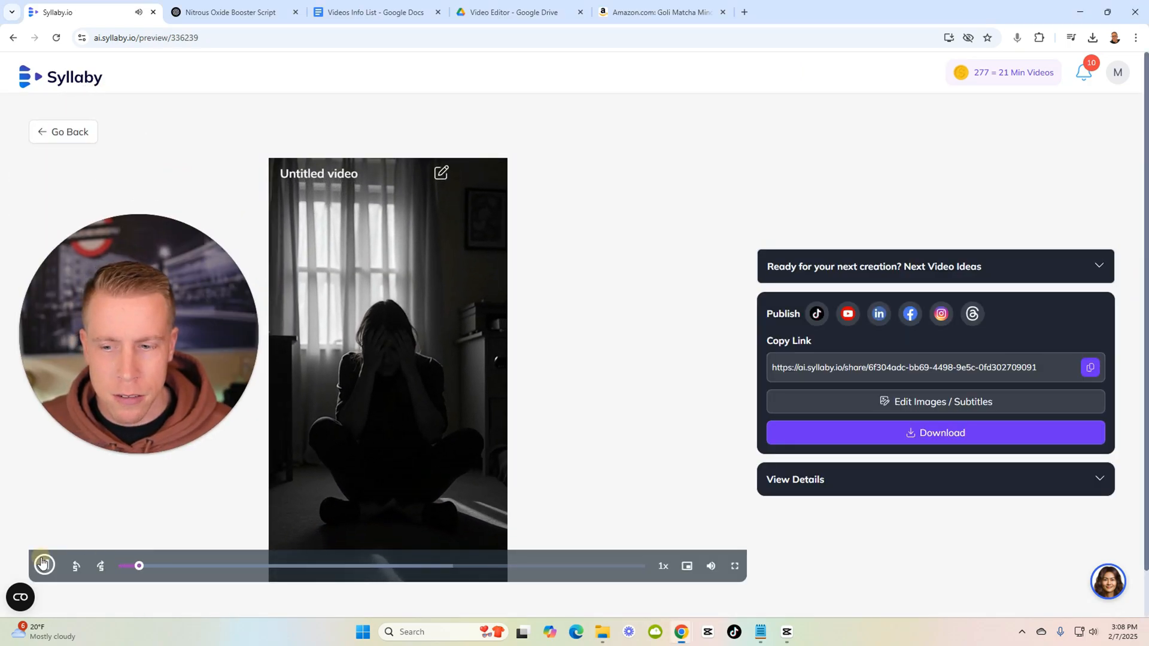
left_click(43, 565)
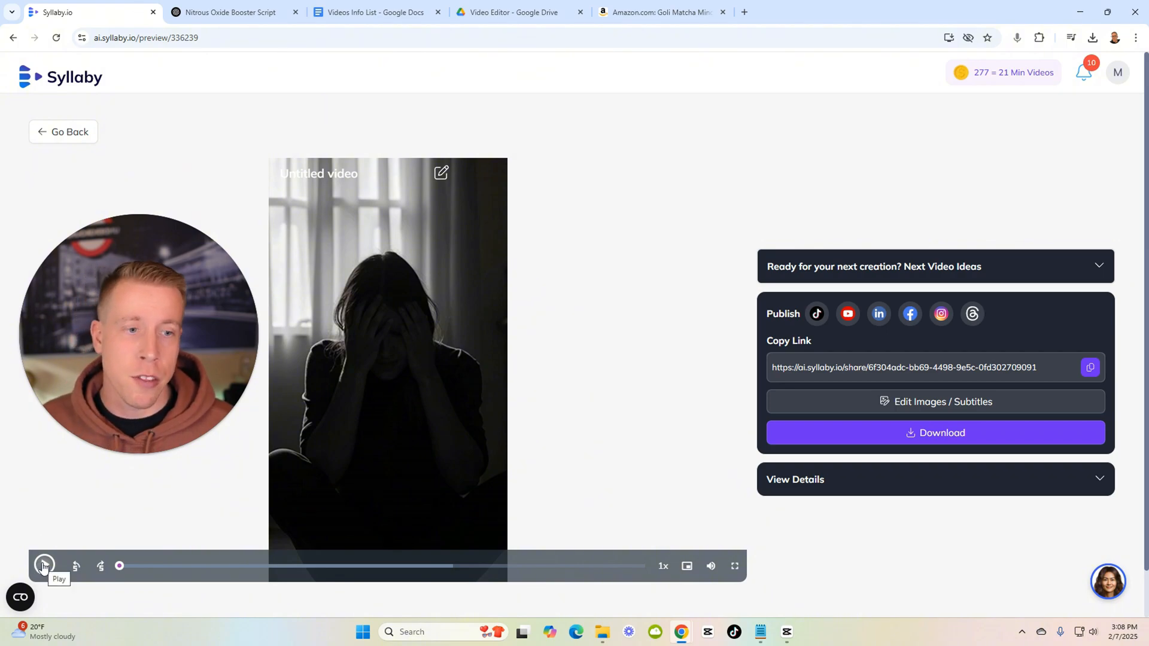
left_click(44, 566)
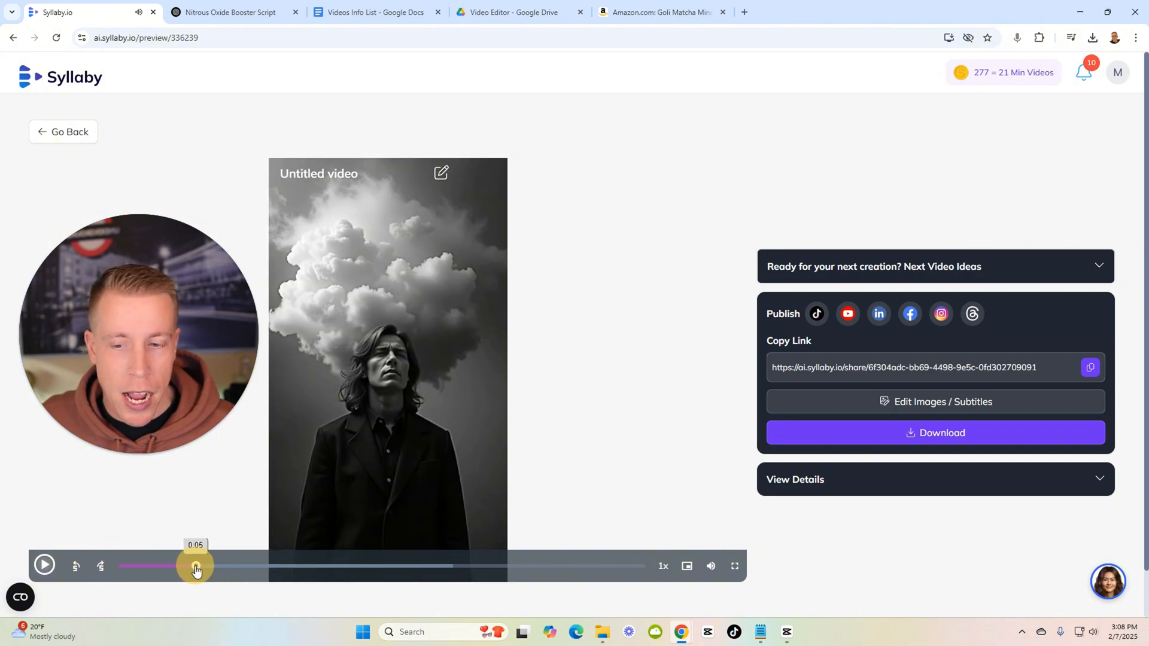
left_click_drag(195, 565, 356, 566)
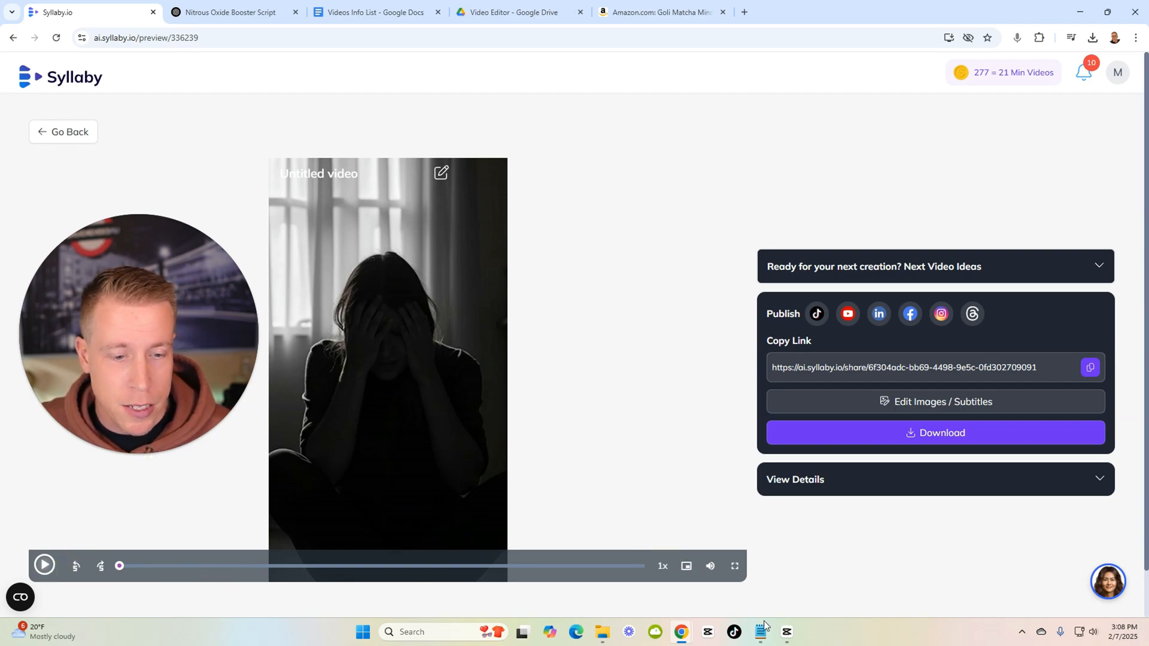
left_click(786, 633)
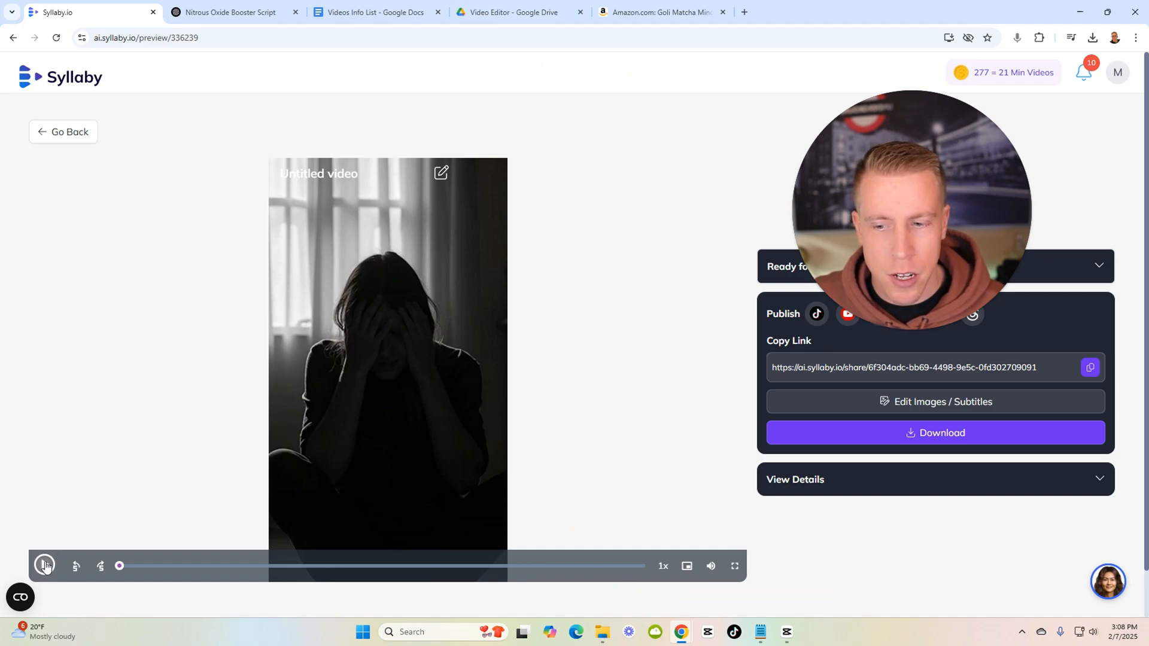
left_click(44, 566)
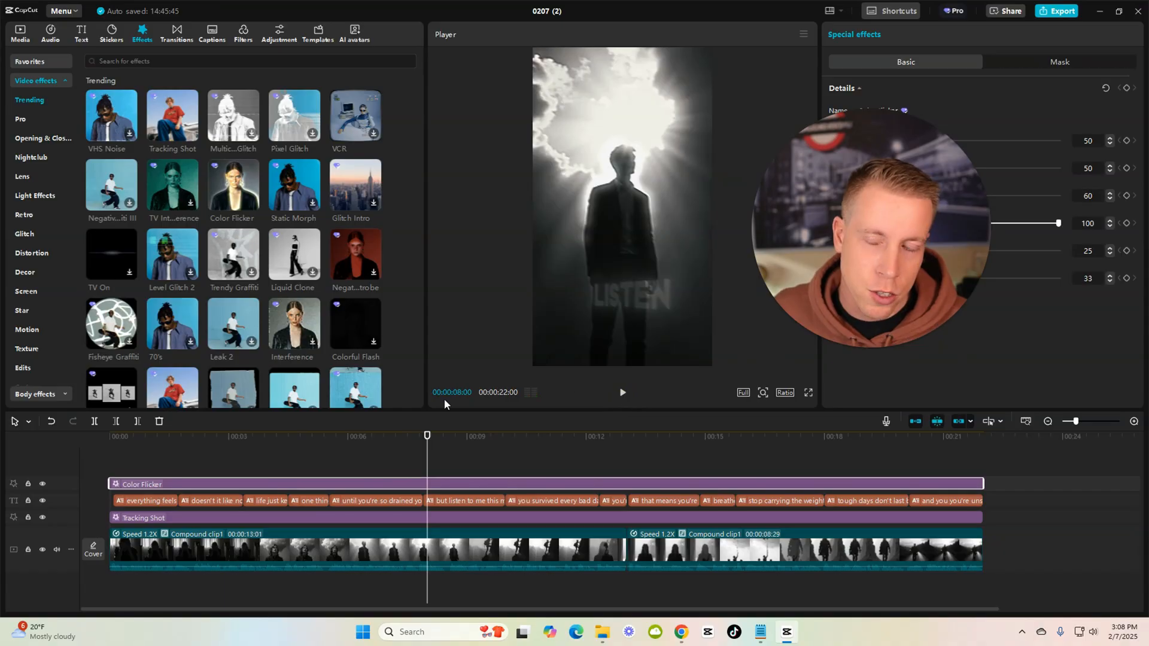
left_click(116, 421)
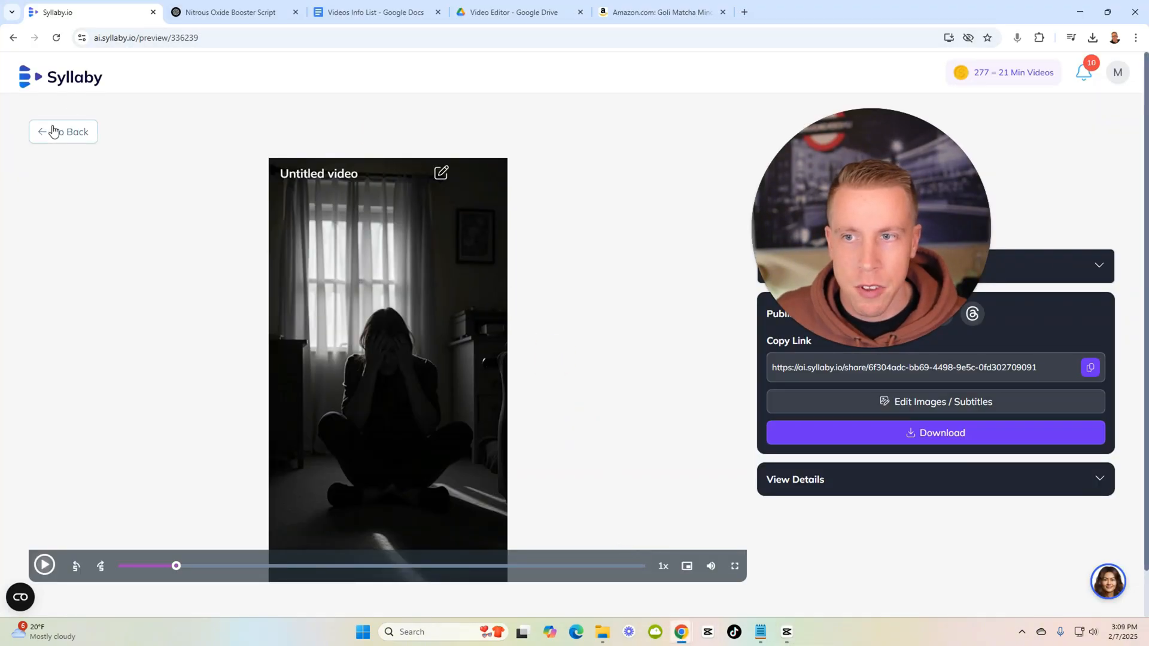
Step: Open the newest gummies video from My Videos and start editing its images and subtitles
left_click(62, 132)
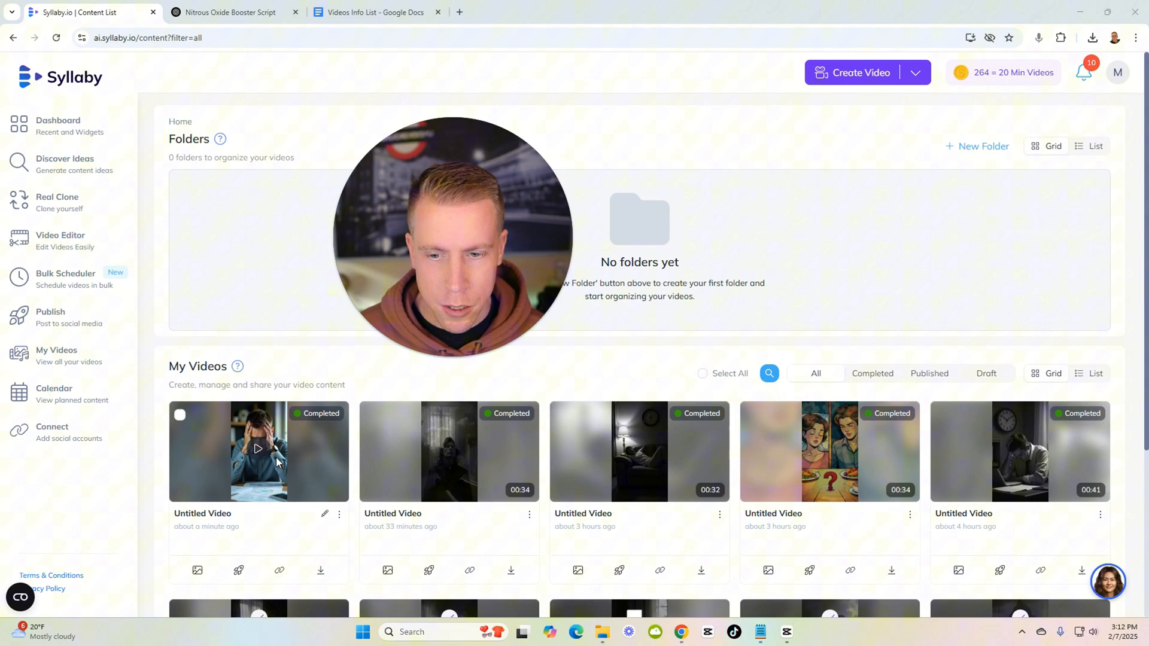
left_click(257, 450)
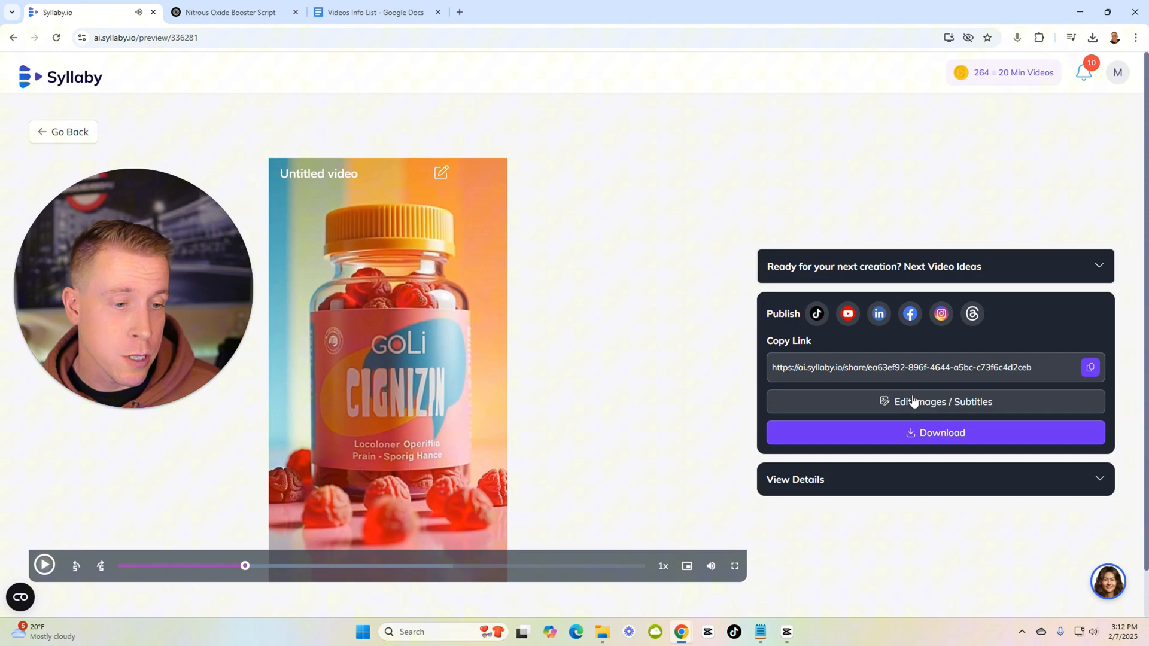
left_click(942, 402)
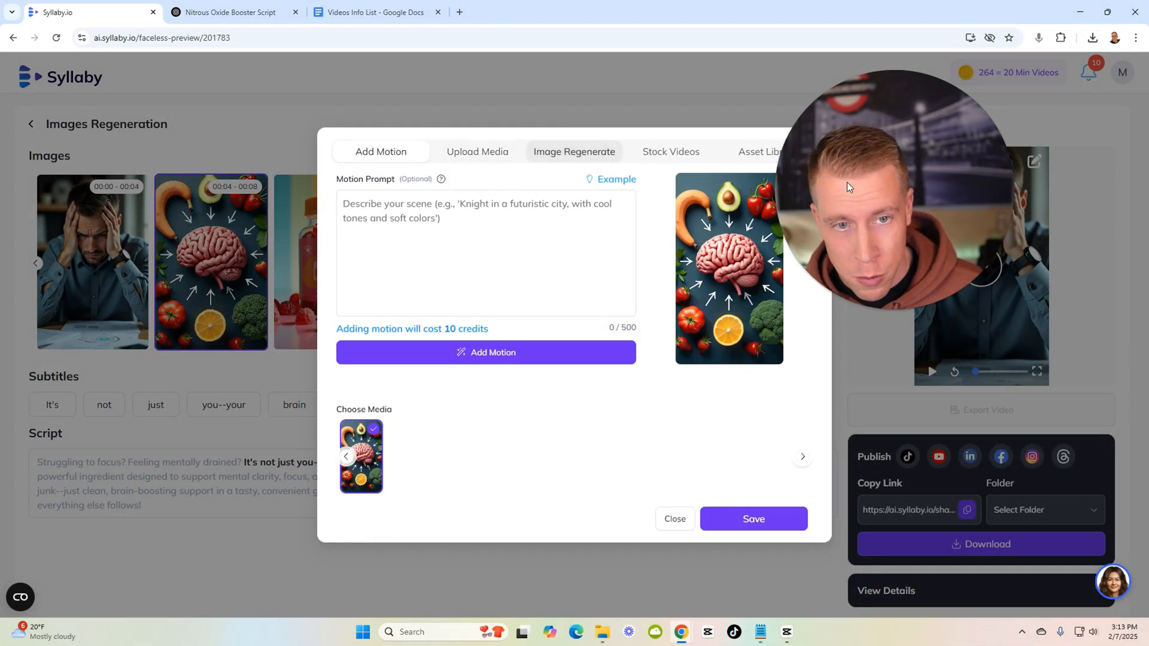
Step: Regenerate the brain scene's image from its prompt and save it
left_click(574, 152)
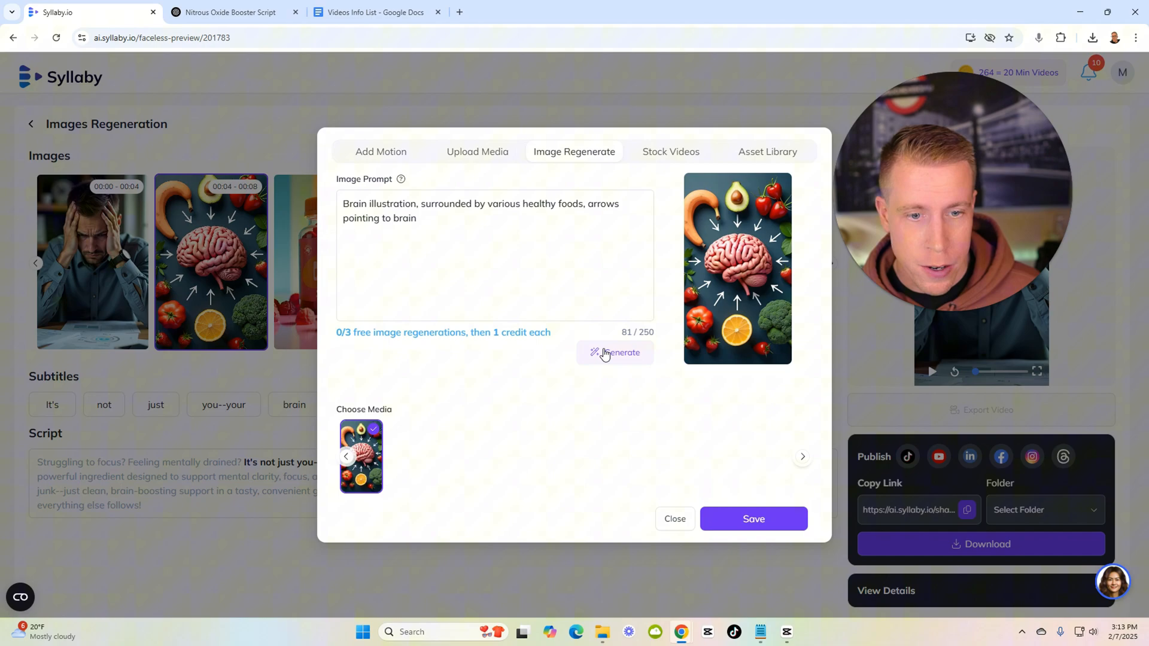
left_click(614, 352)
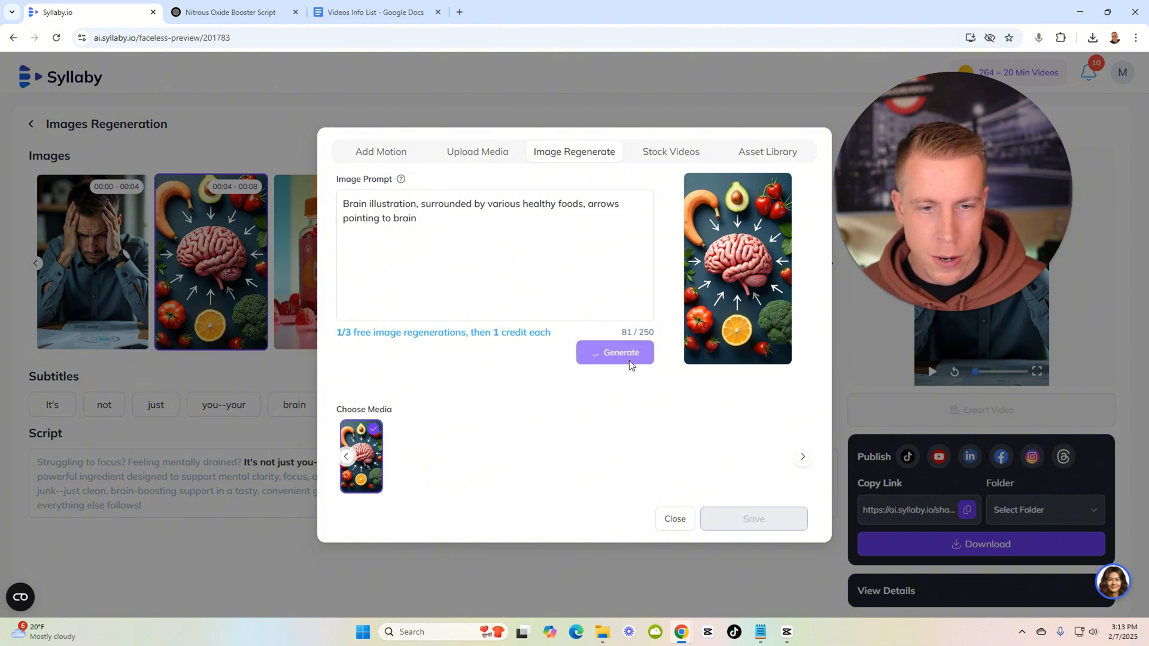
left_click(614, 352)
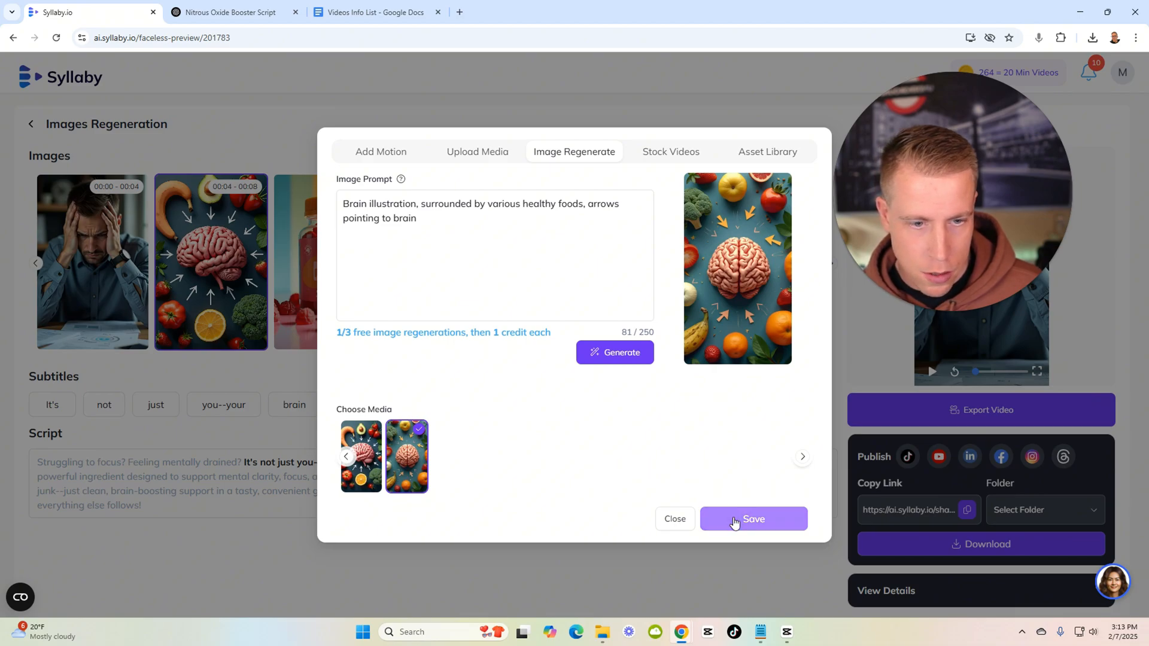
left_click(753, 519)
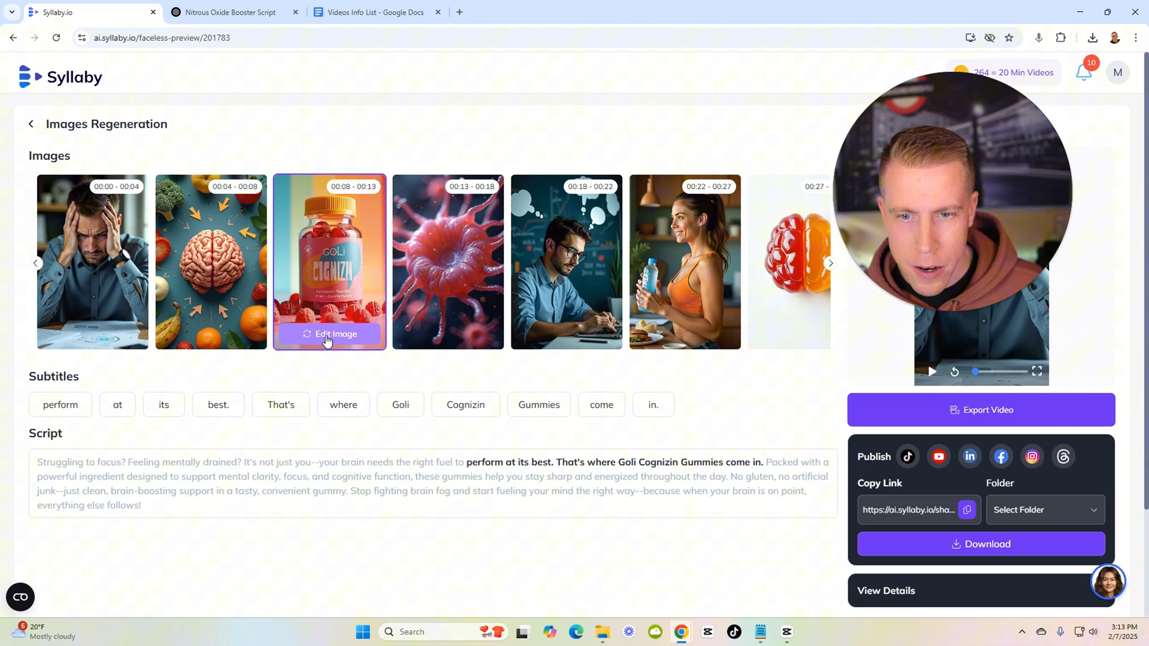
Step: Re-prompt the gummy bottle scene with 'body vitamins', generate, then switch to uploading media
left_click(335, 334)
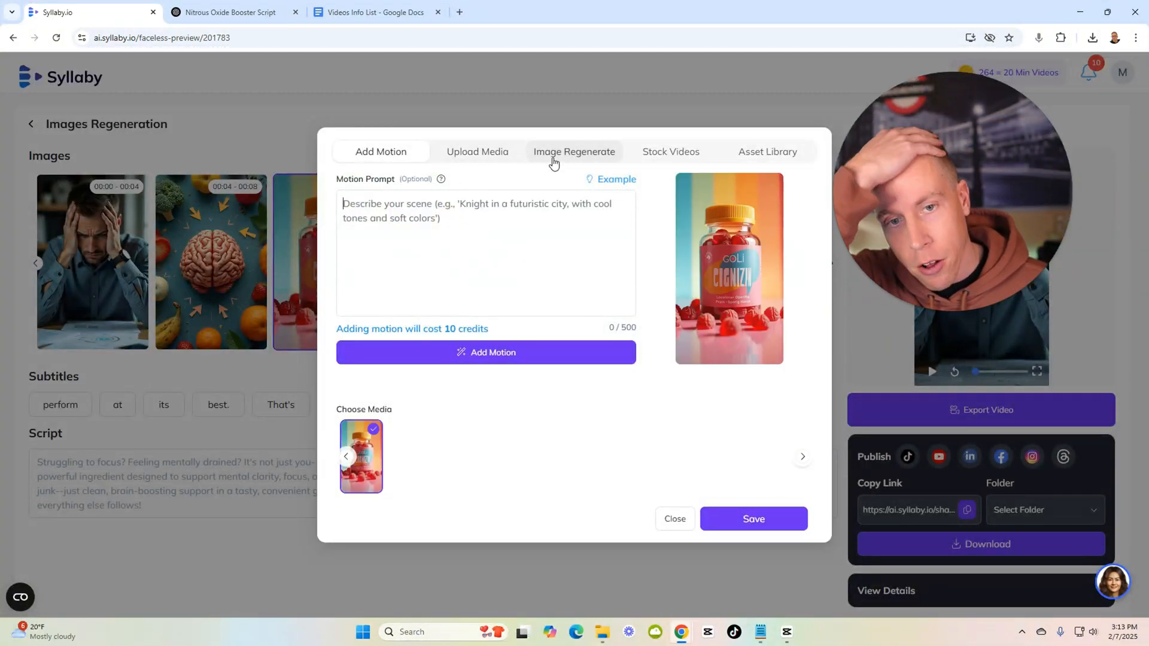
left_click(574, 151)
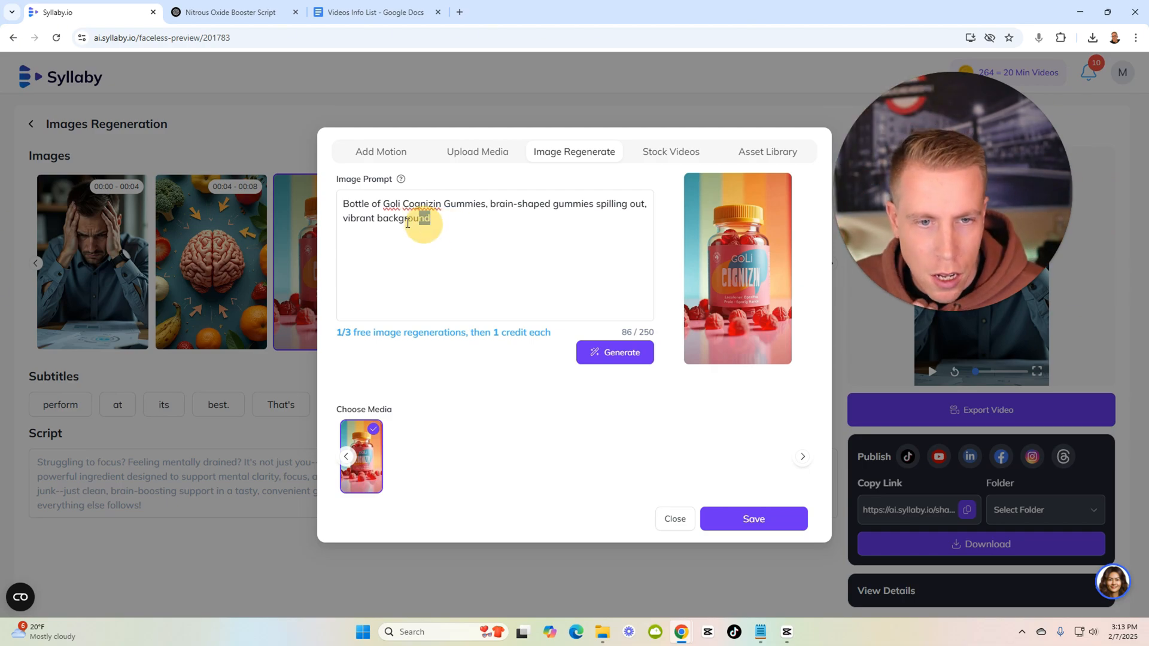
triple_click(495, 211)
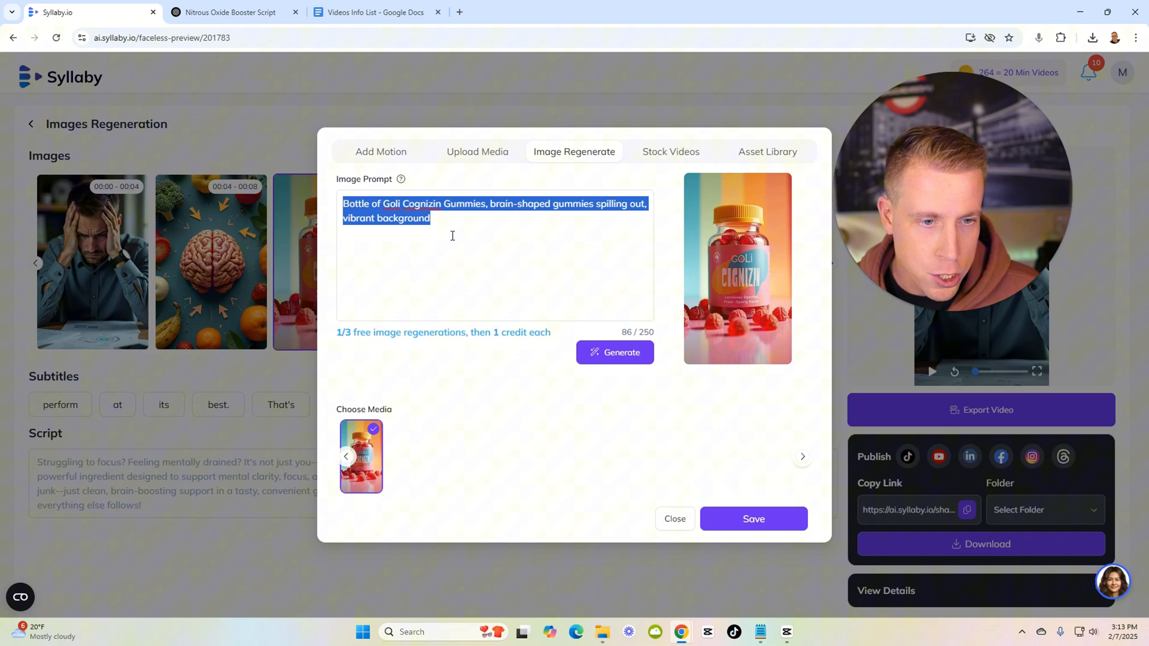
type("body vitam")
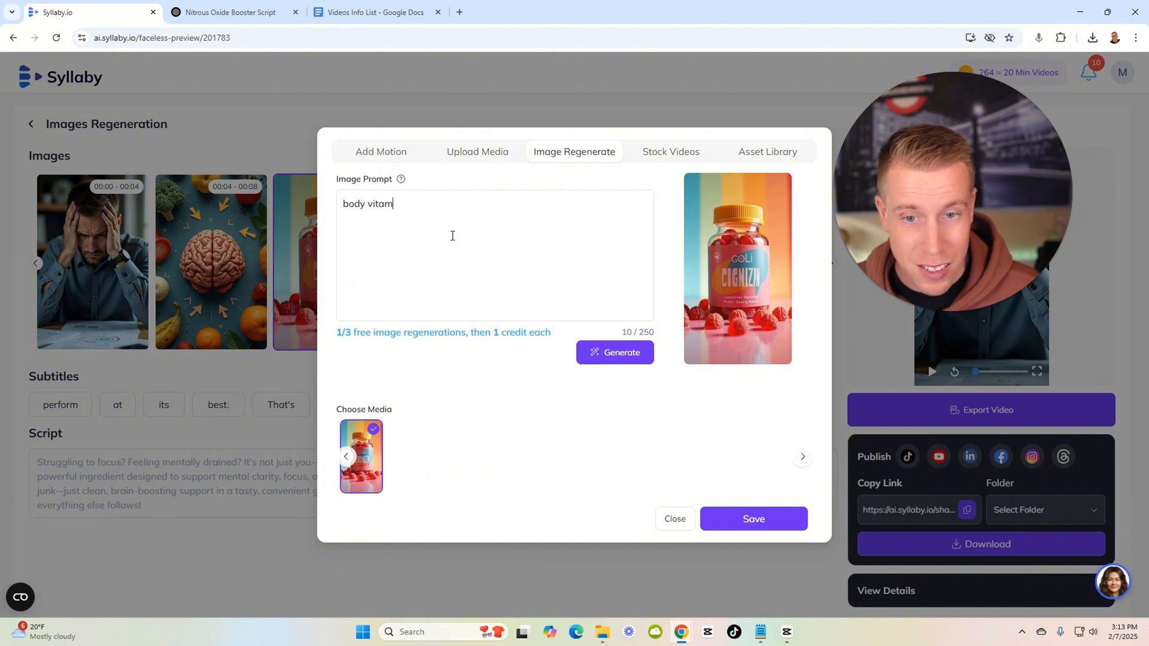
left_click(614, 352)
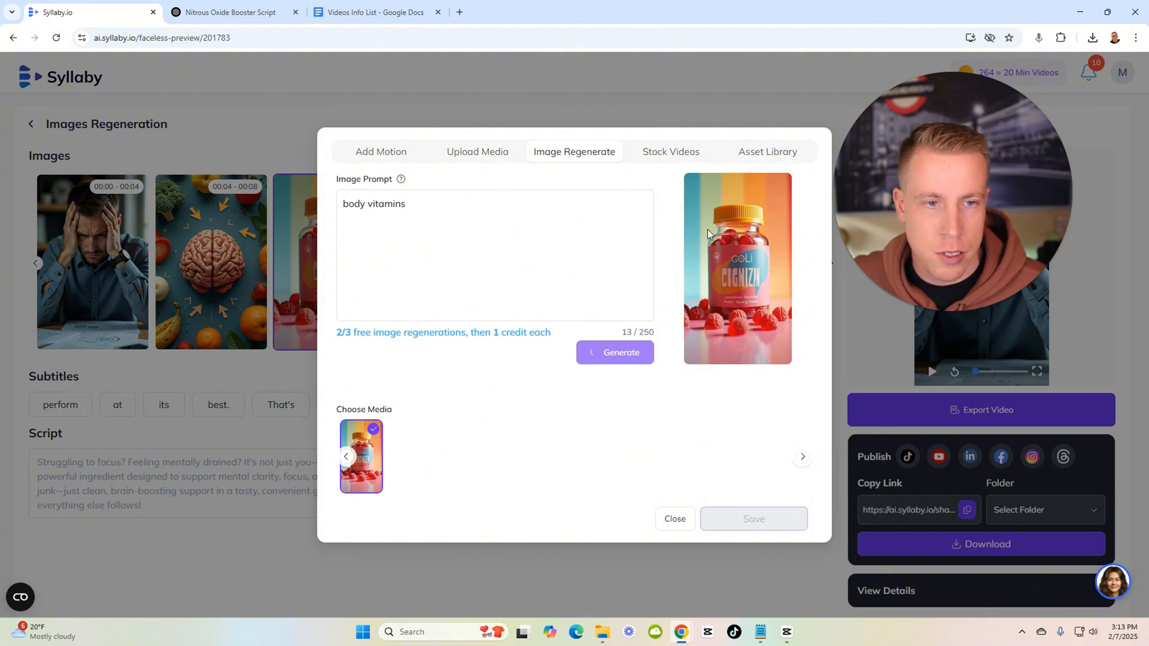
left_click(614, 353)
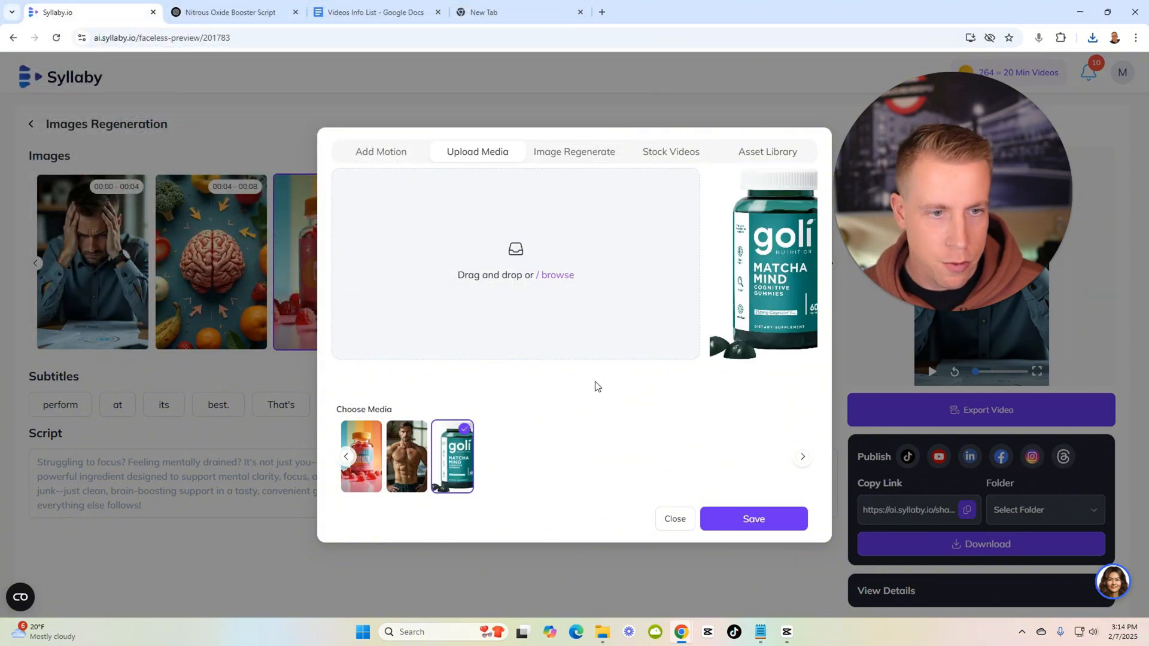
Step: Save the Goli Matcha Mind photo to the scene, browse later scenes, and export the video
left_click(753, 519)
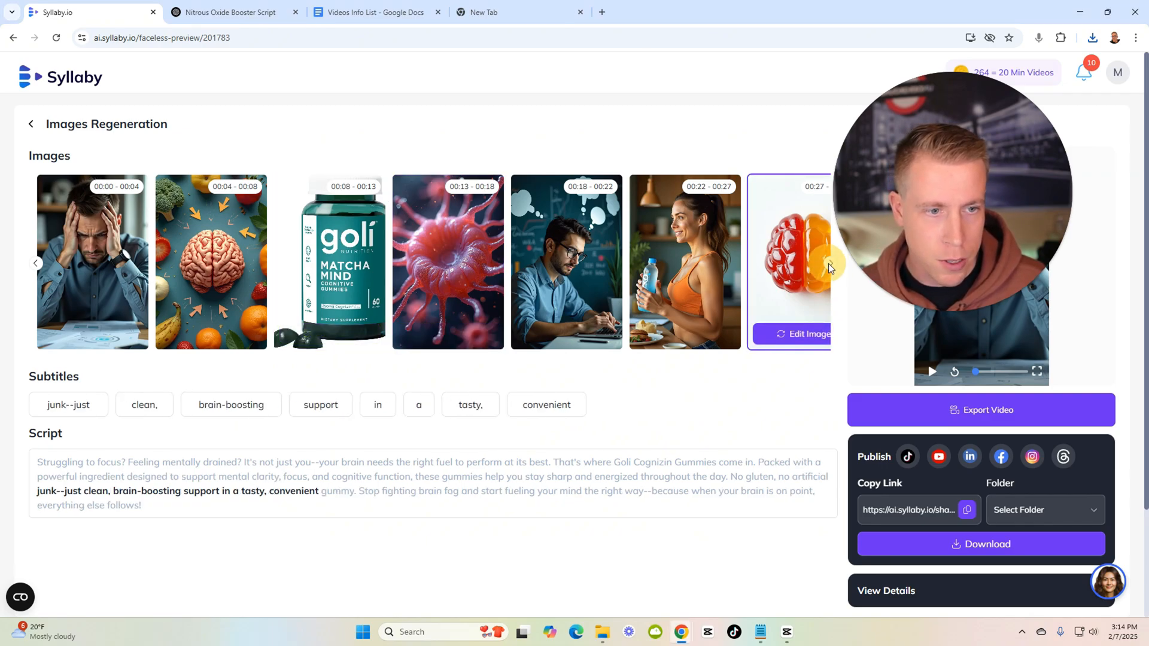
left_click(831, 264)
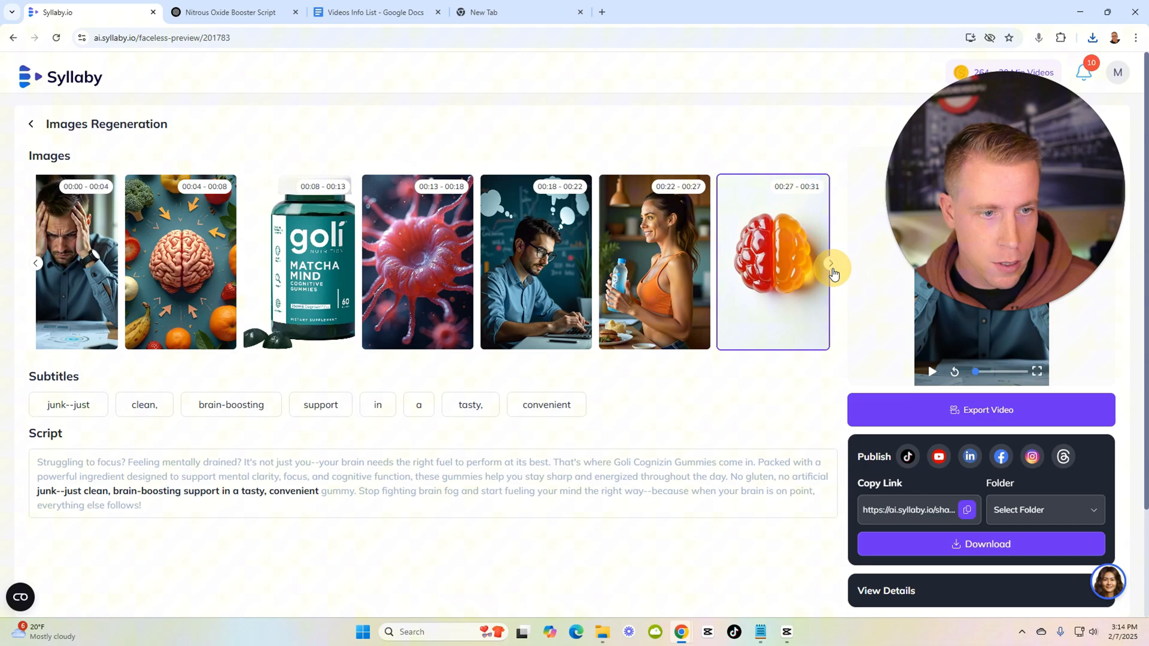
left_click(830, 262)
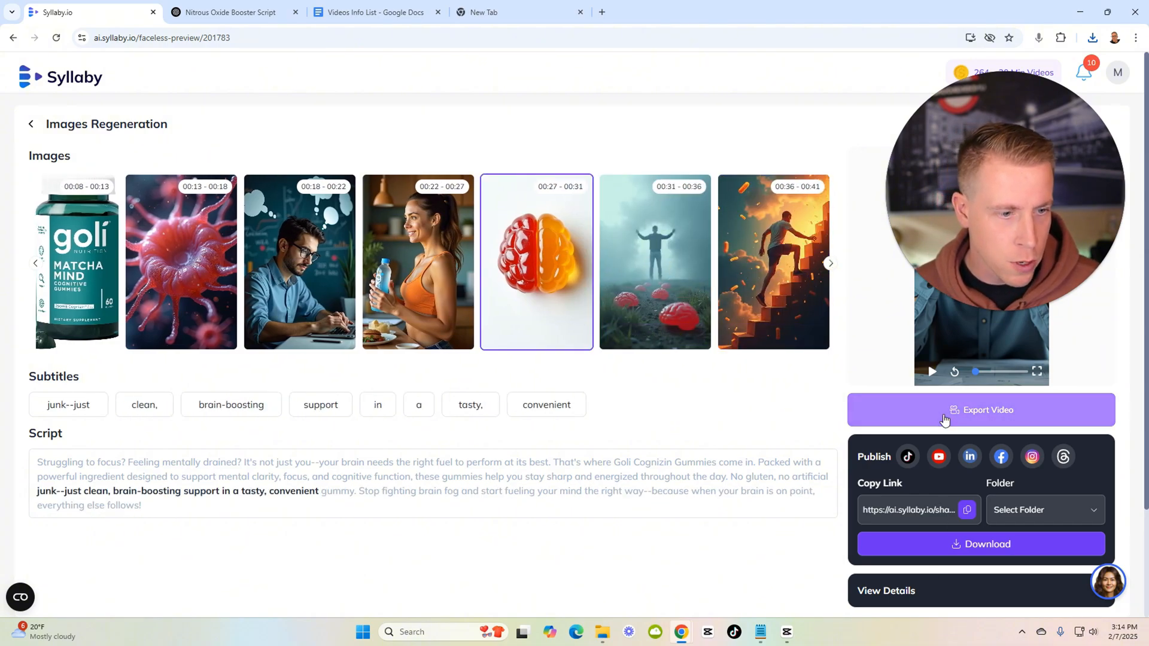
left_click(980, 409)
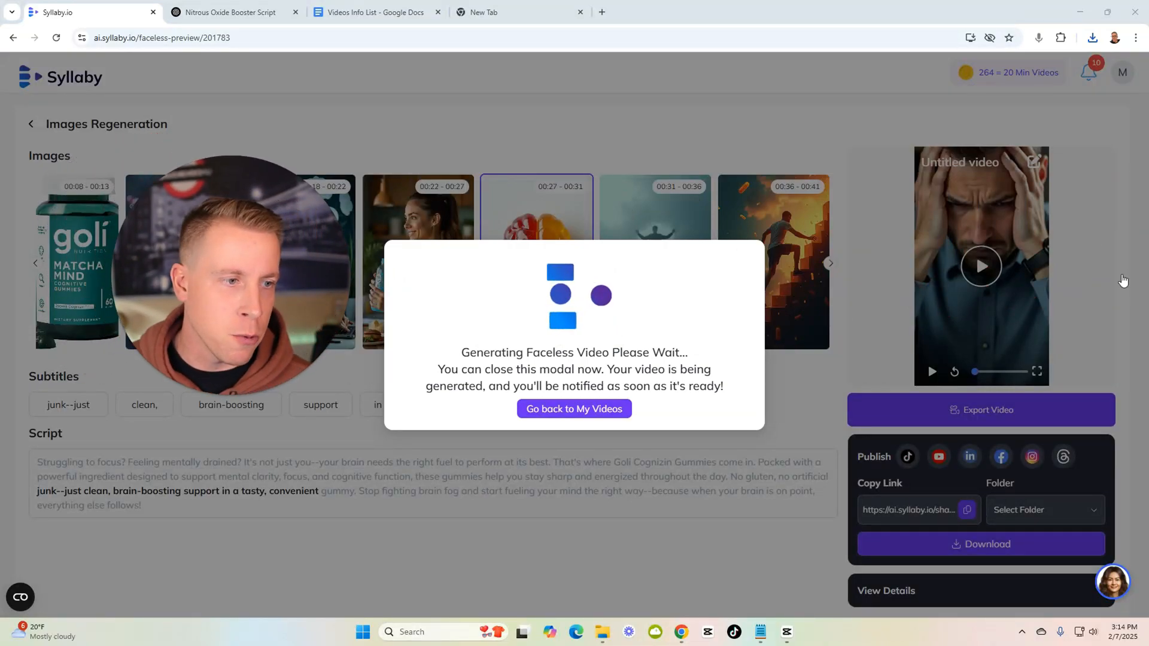
Step: Return to My Videos and play the regenerated gummies video preview
left_click(574, 409)
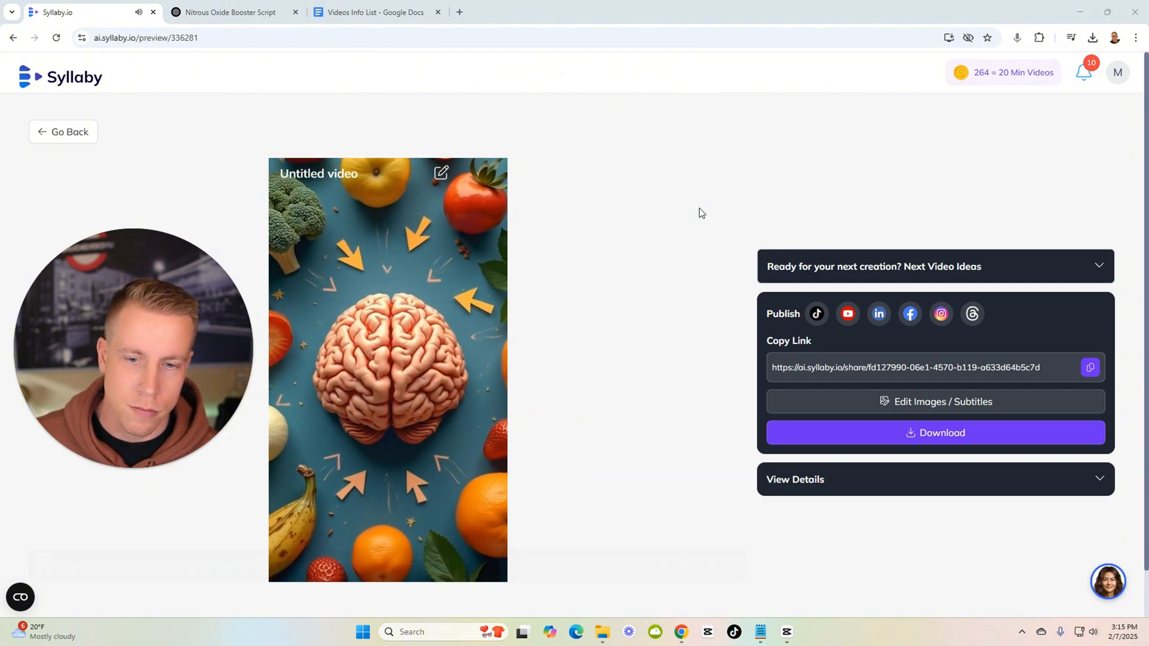
left_click(388, 370)
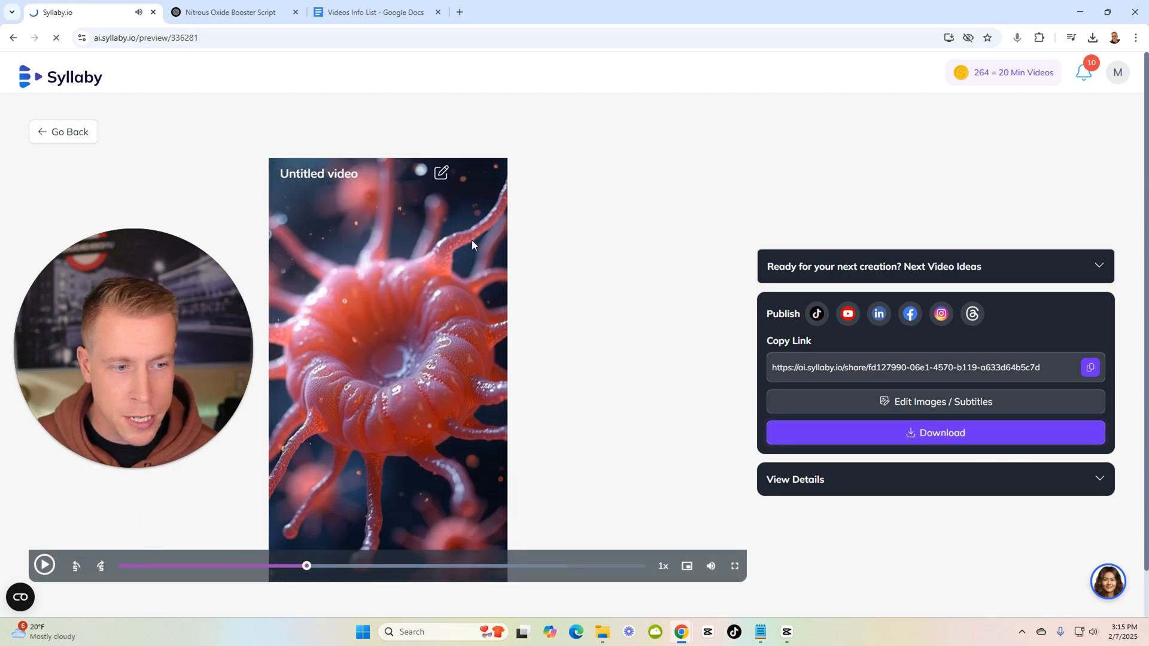
left_click(1092, 37)
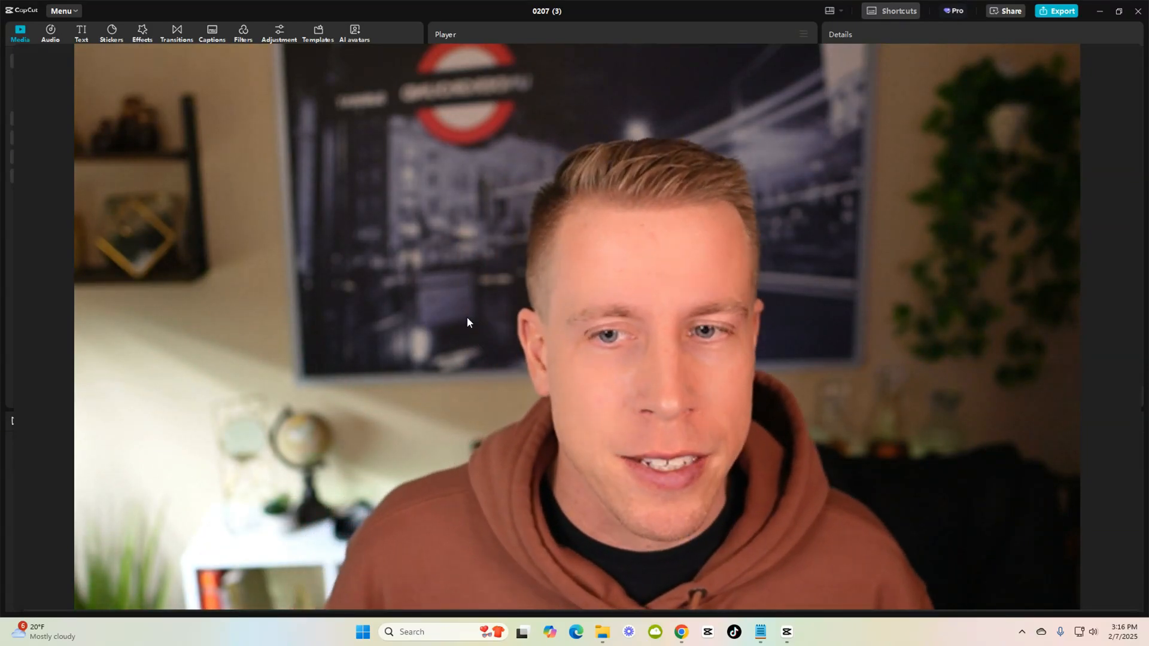
Step: Import Untitled video (6).mp4 into CapCut and place it on the timeline
left_click(19, 34)
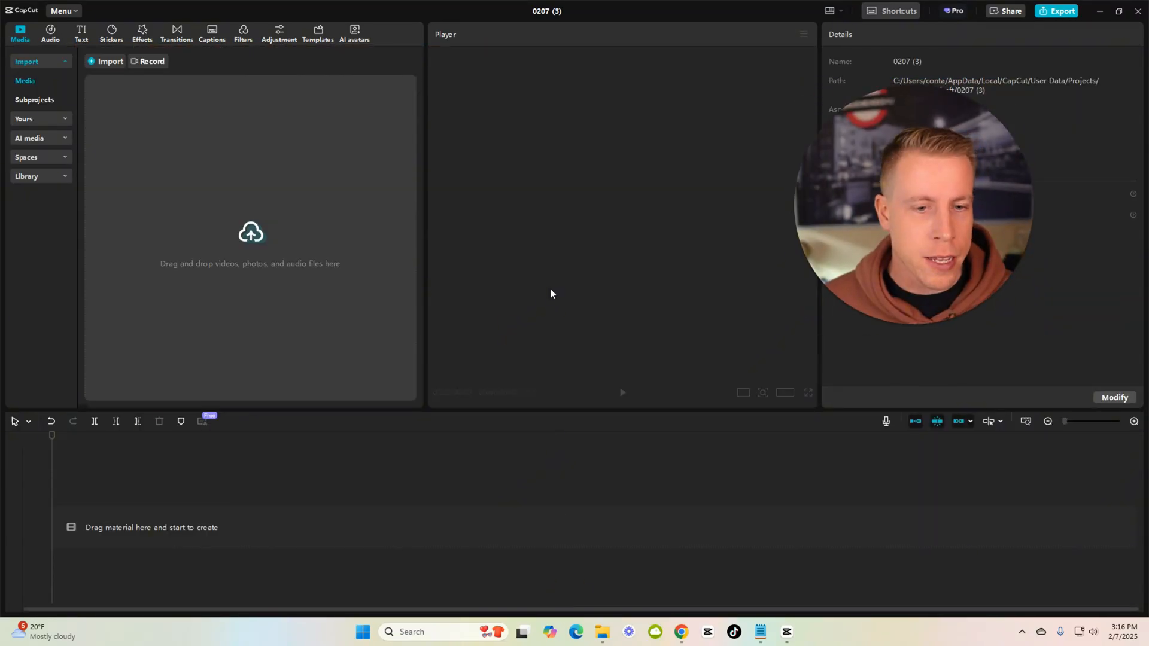
left_click(250, 233)
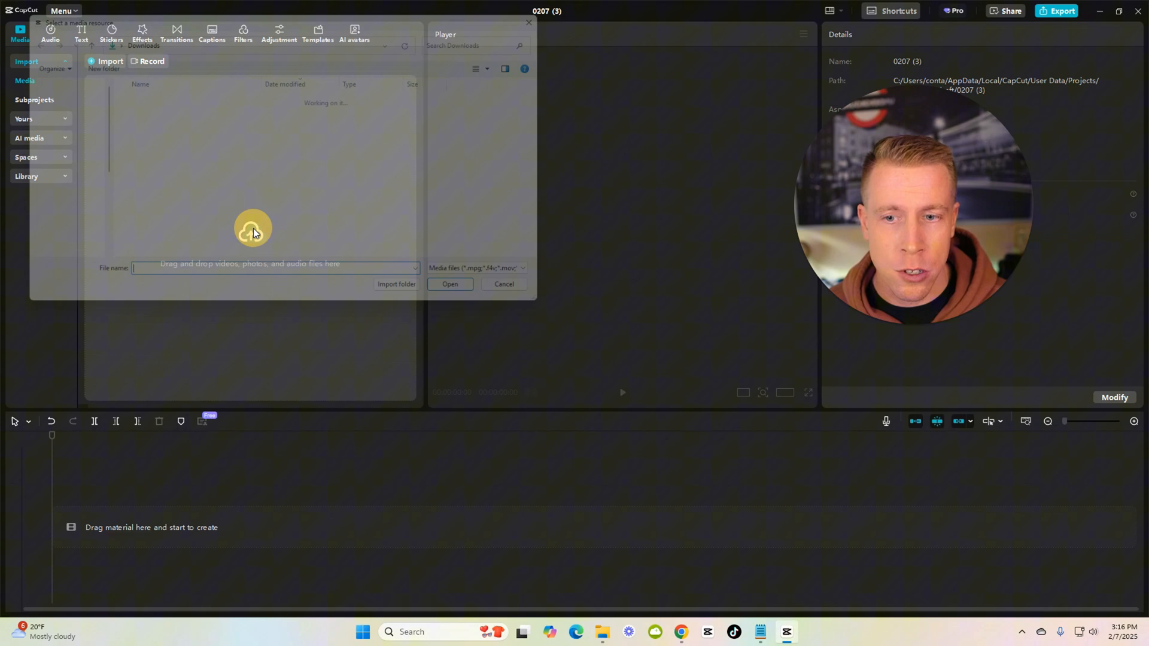
left_click(450, 286)
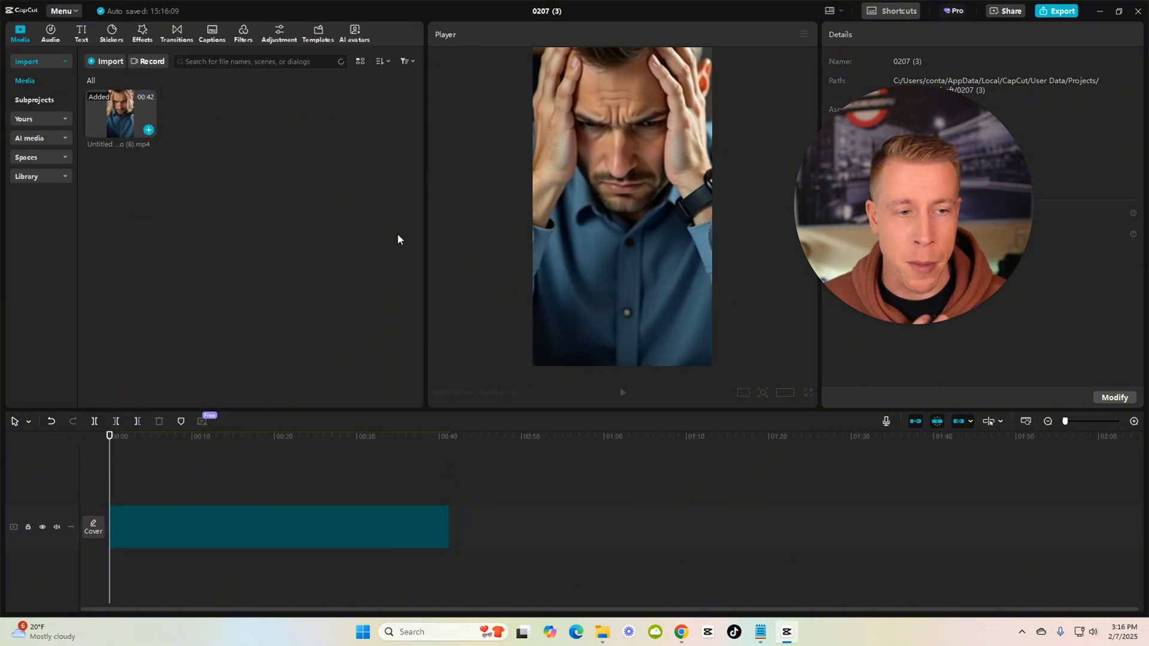
left_click(279, 528)
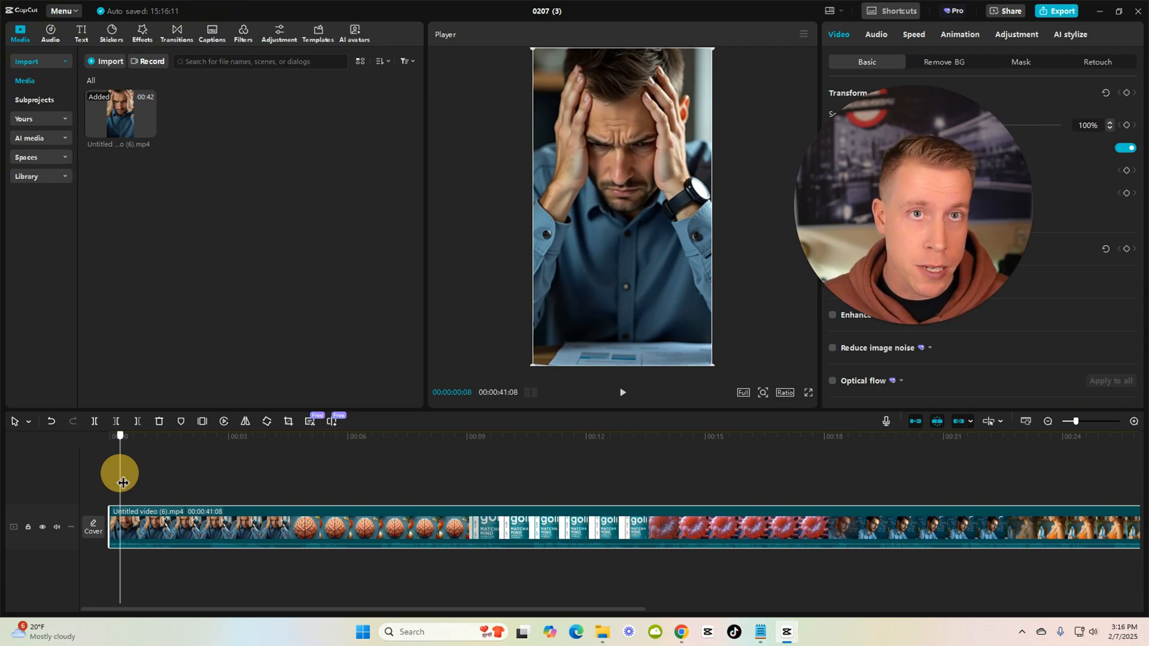
Step: Split the gummies clip at each pause and delete the dead air, trimming it to about 33 seconds
left_click_drag(120, 473, 167, 480)
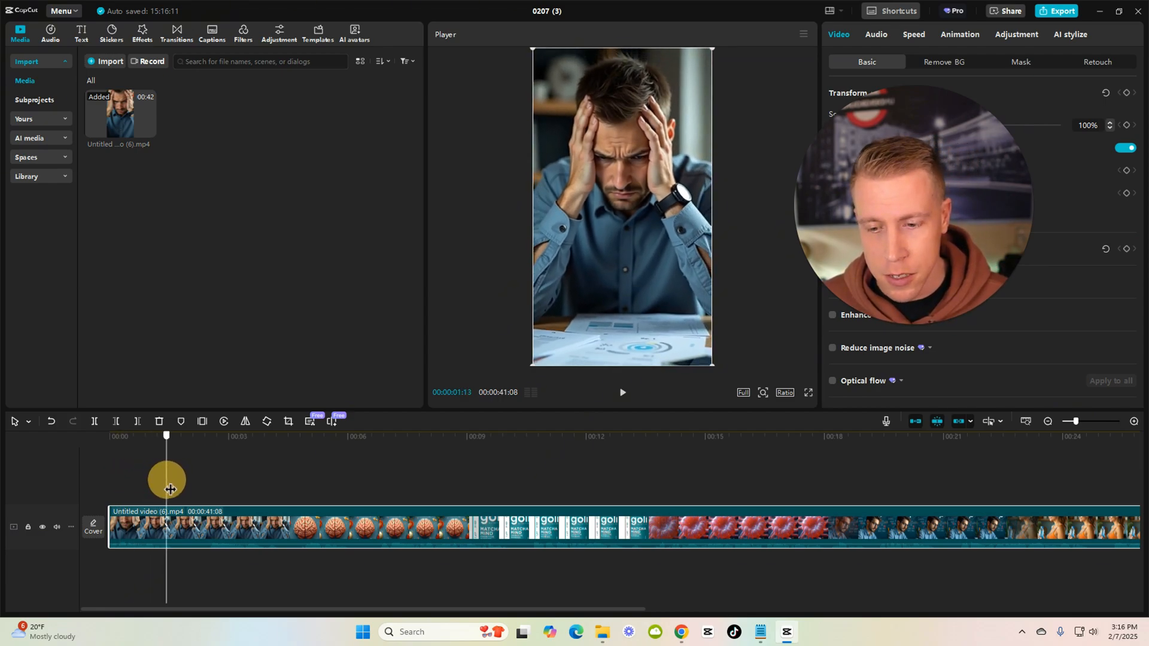
left_click_drag(167, 480, 169, 490)
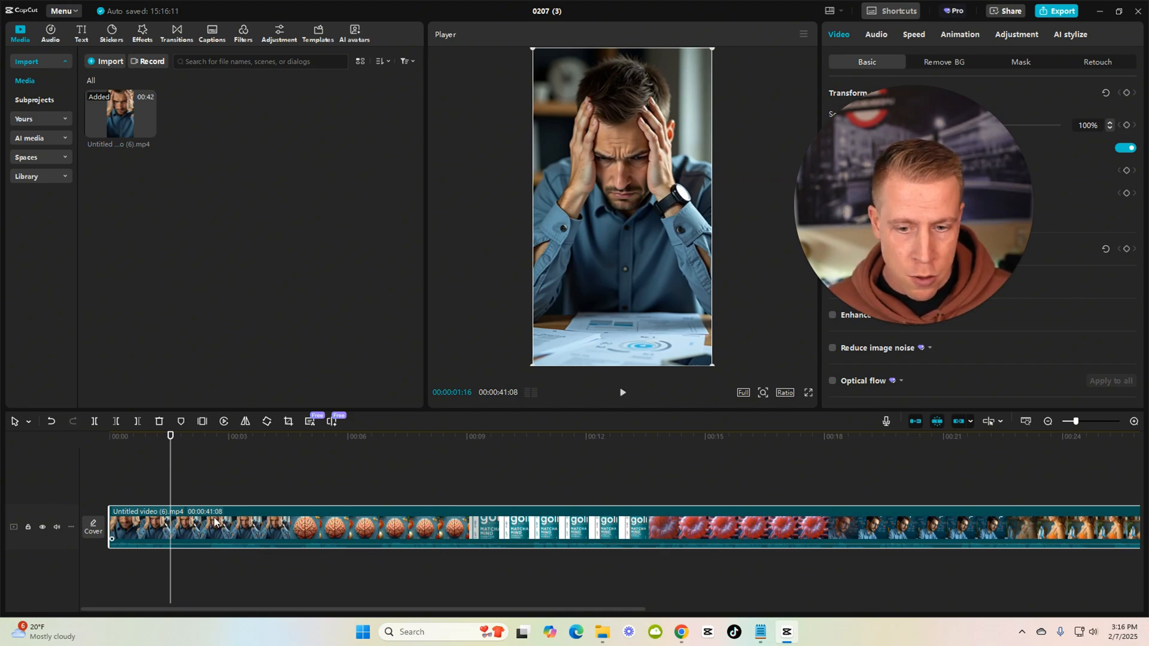
left_click_drag(170, 435, 147, 435)
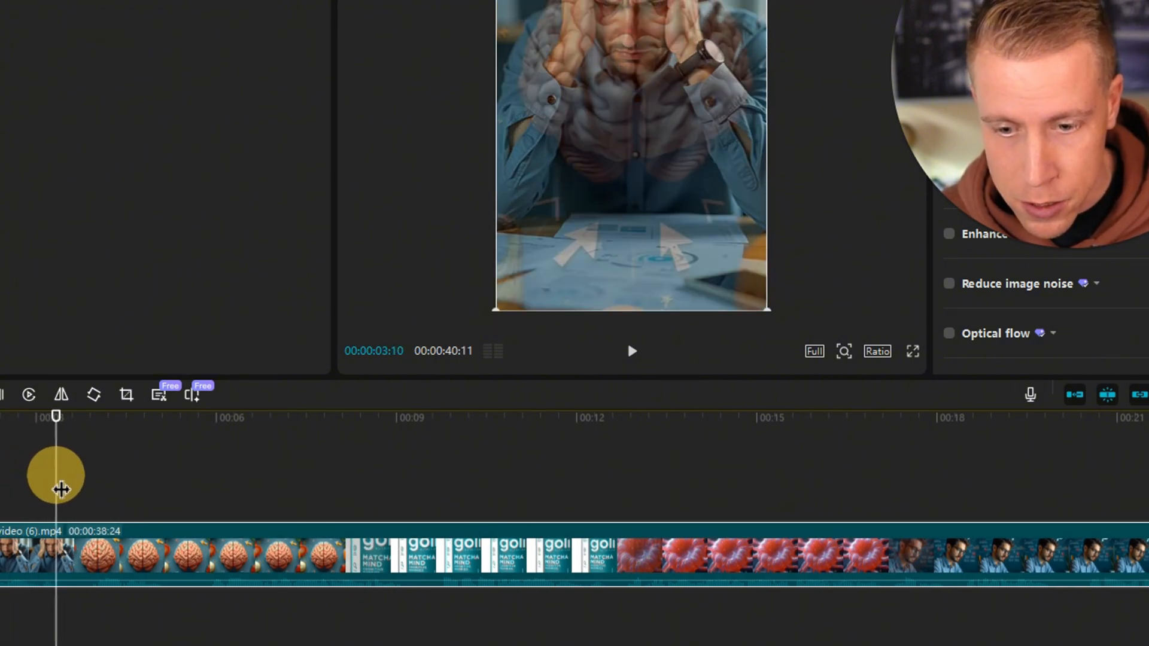
left_click_drag(56, 474, 73, 506)
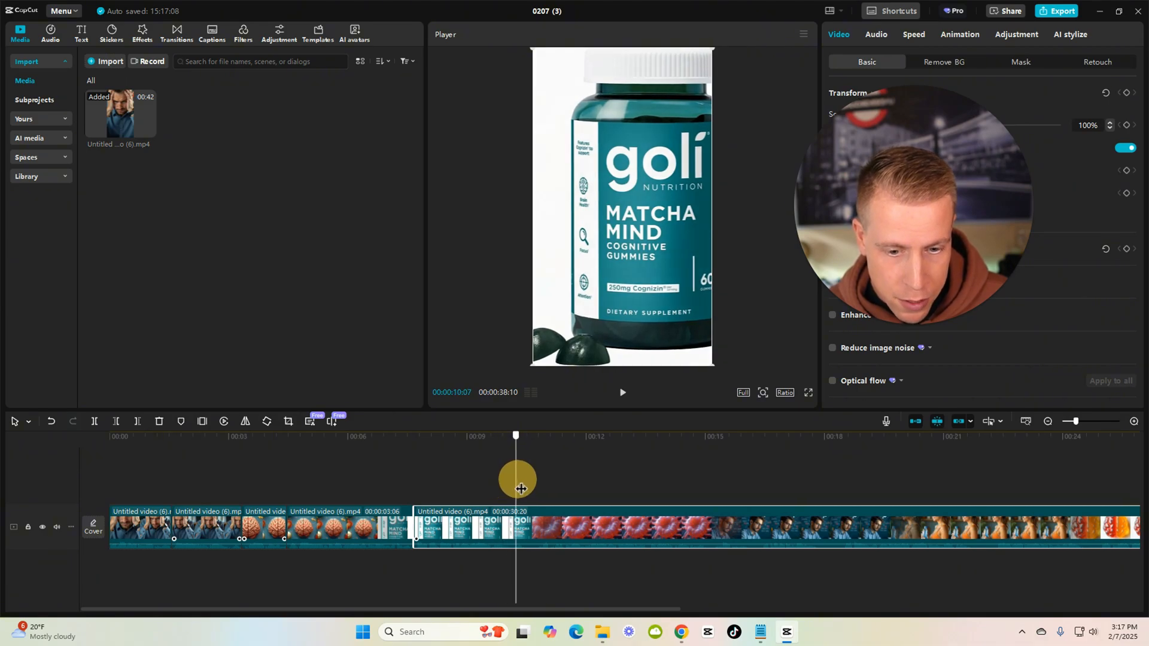
left_click_drag(515, 489, 507, 489)
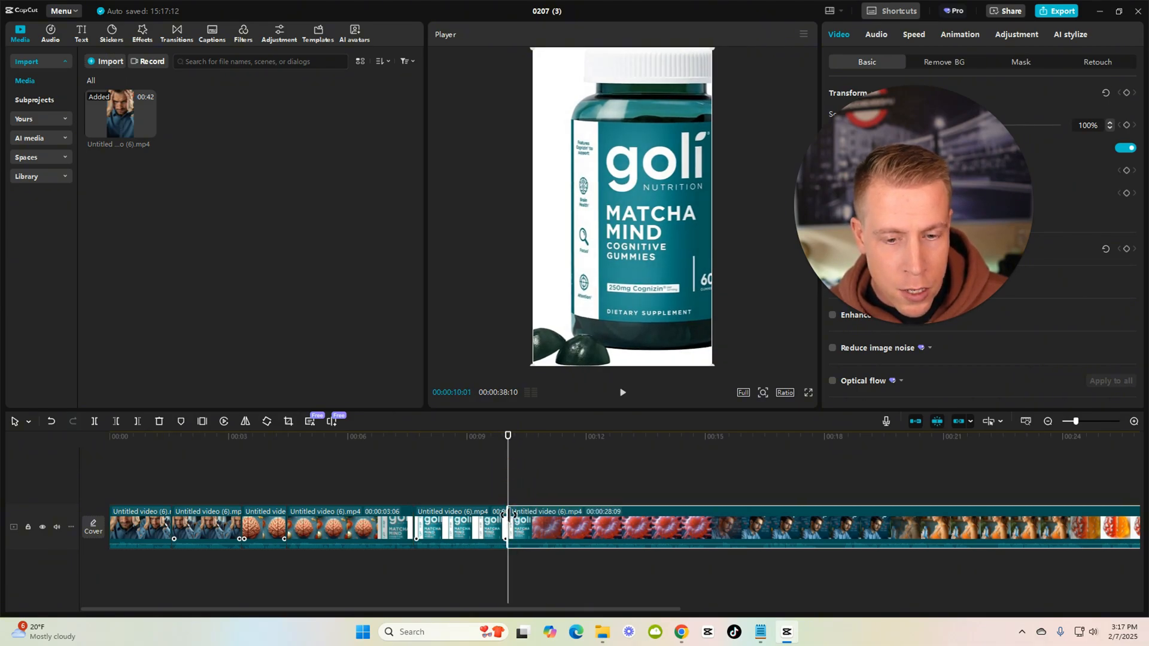
left_click_drag(508, 437, 512, 436)
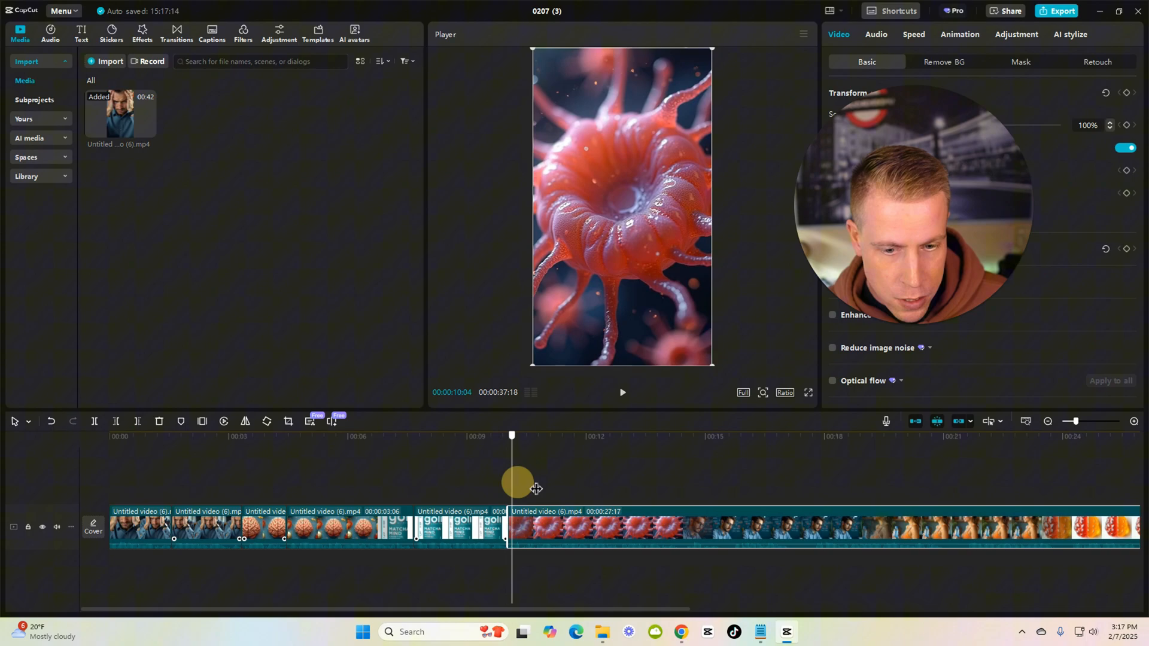
left_click_drag(512, 483, 678, 484)
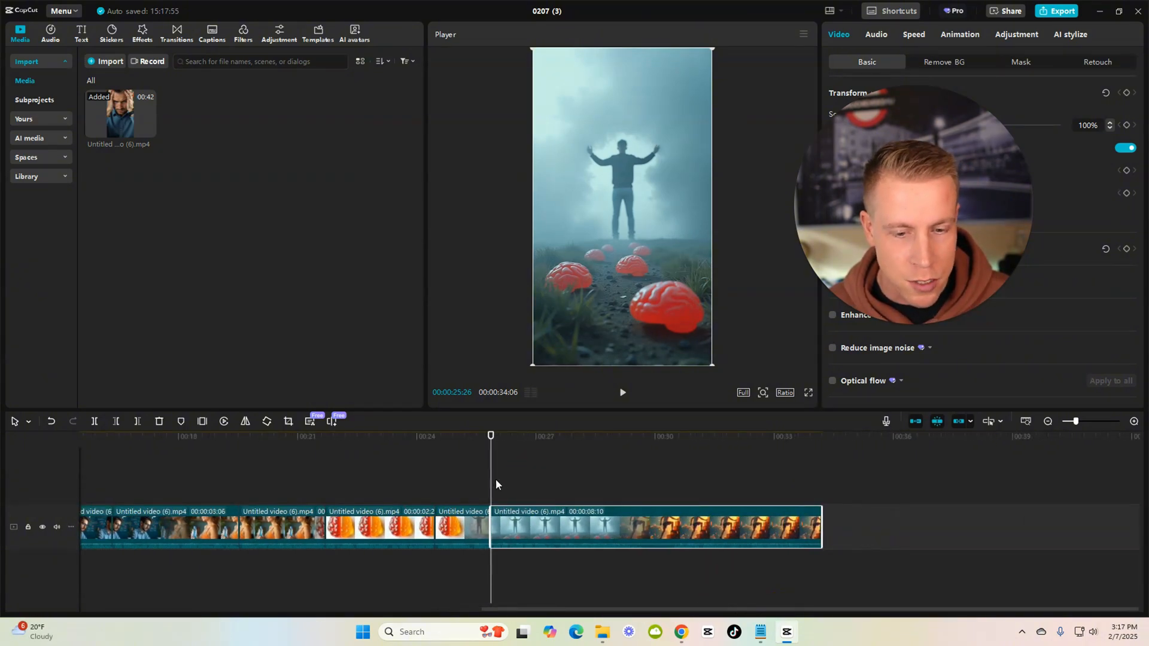
left_click_drag(490, 435, 640, 473)
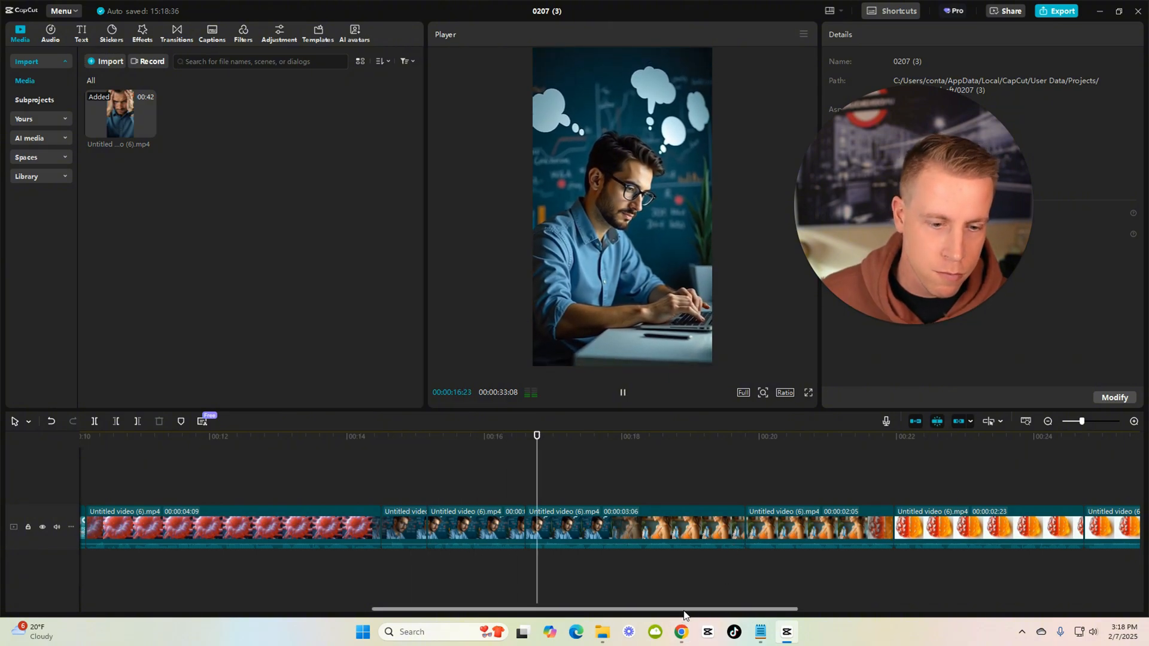
left_click_drag(682, 608, 796, 603)
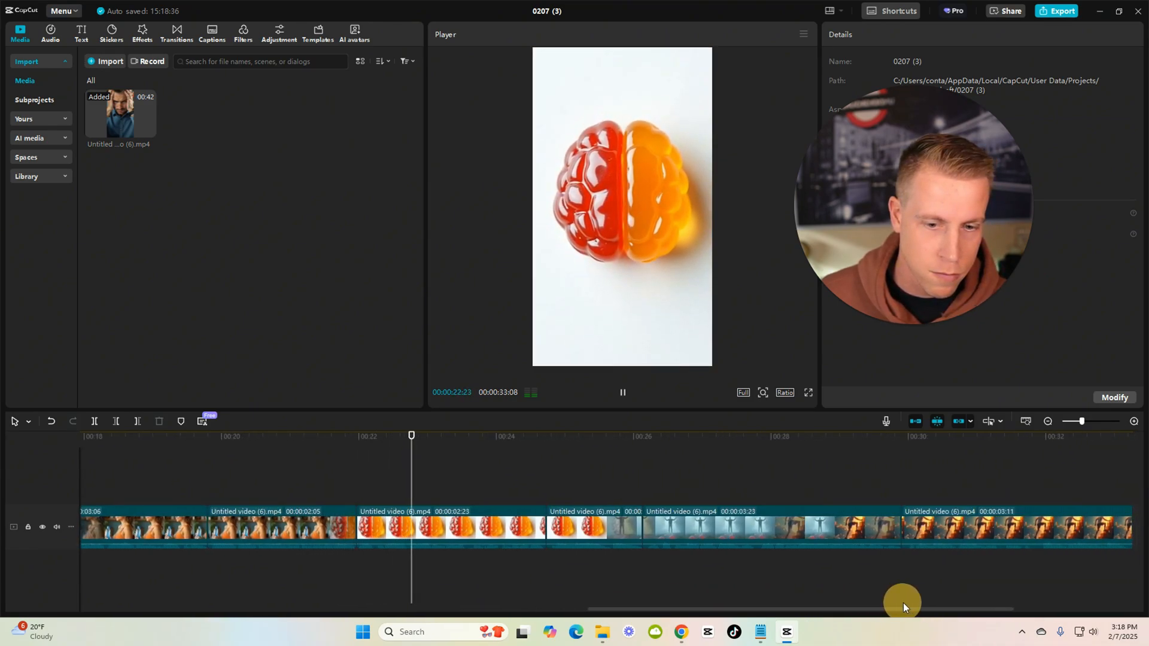
Step: Merge all pieces into one compound clip and set its speed to 1.2x, about 27 seconds
left_click(1049, 422)
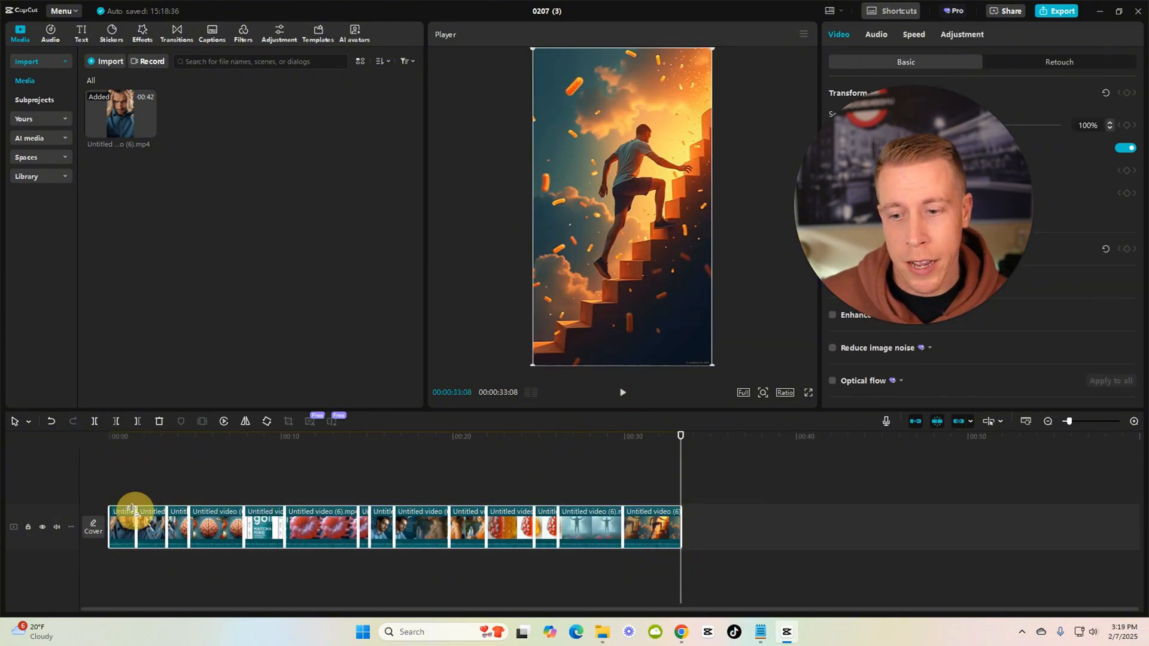
right_click(131, 526)
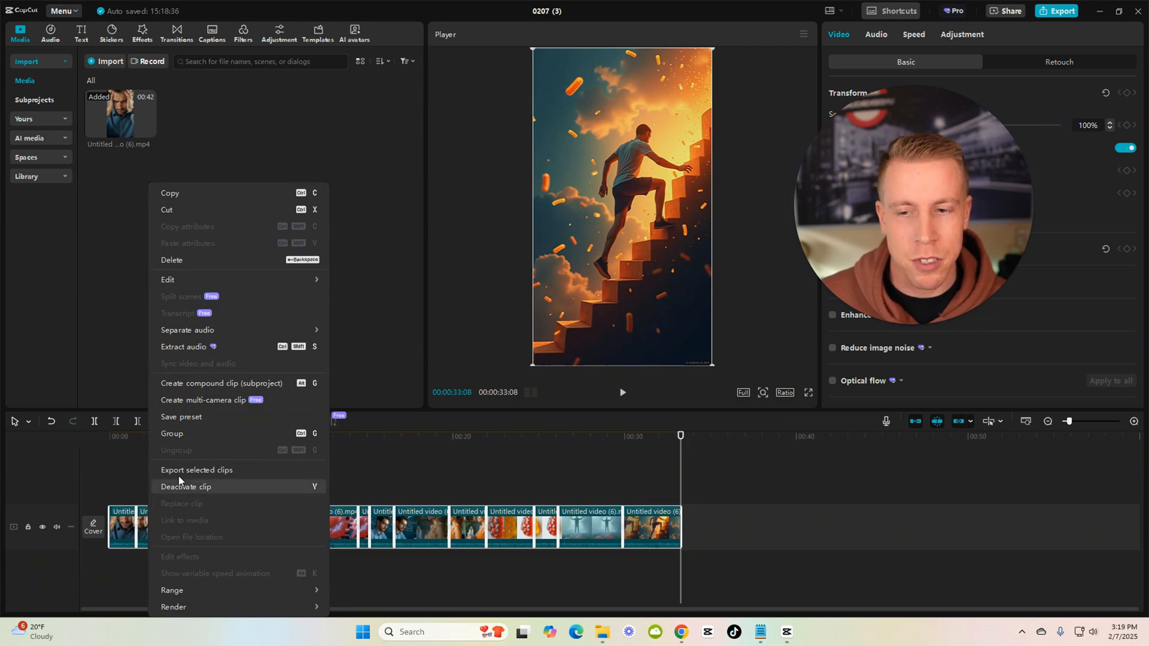
left_click(222, 383)
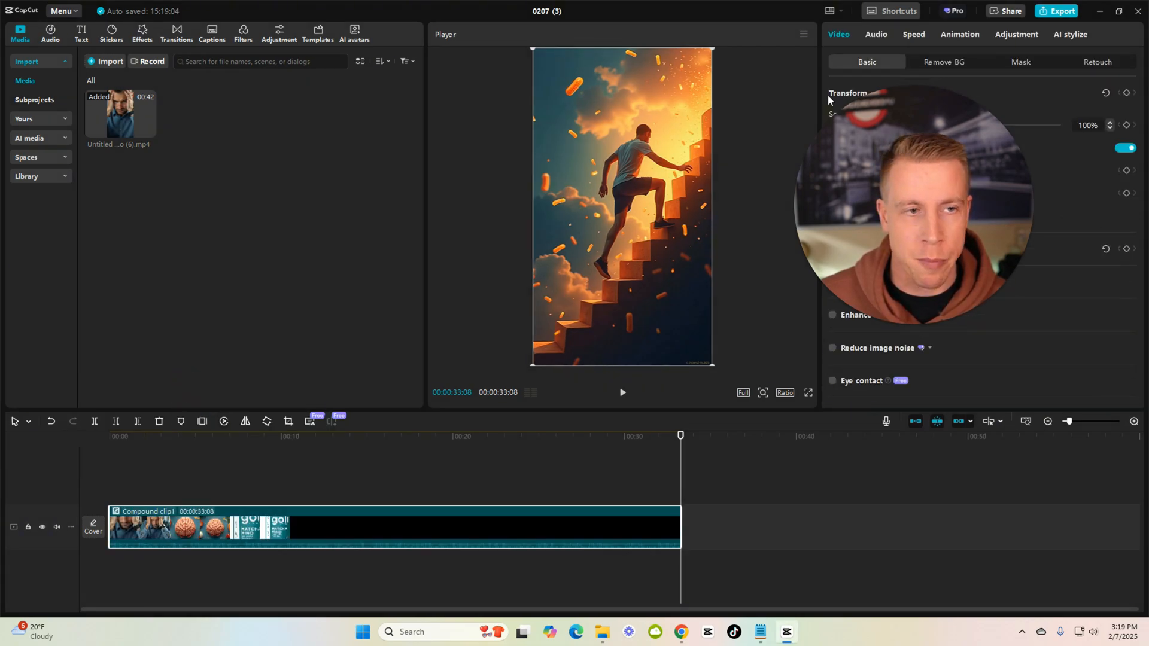
left_click(913, 34)
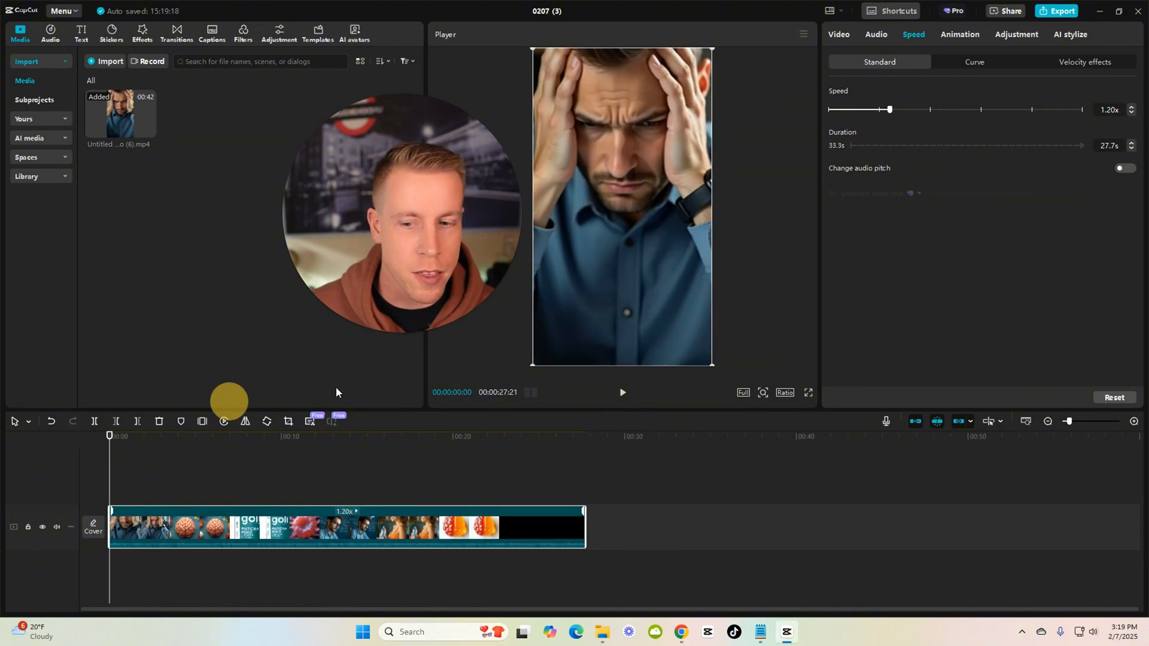
left_click(622, 392)
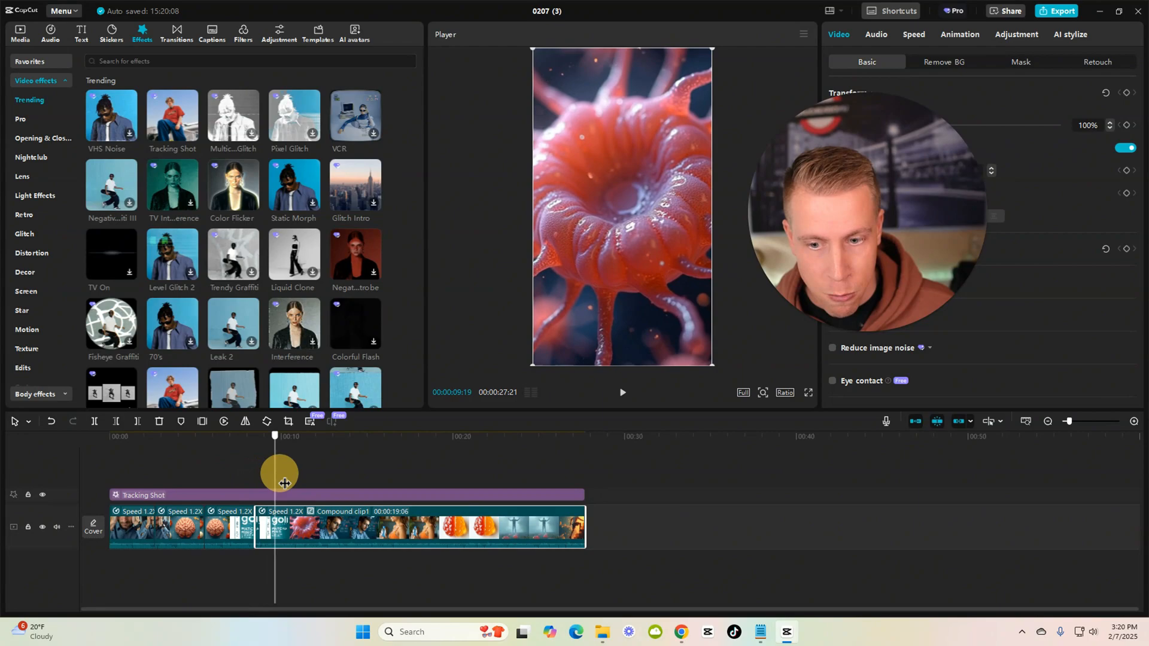
Step: Split the 1.2x compound clip at each scene change along the timeline
left_click_drag(275, 473, 310, 473)
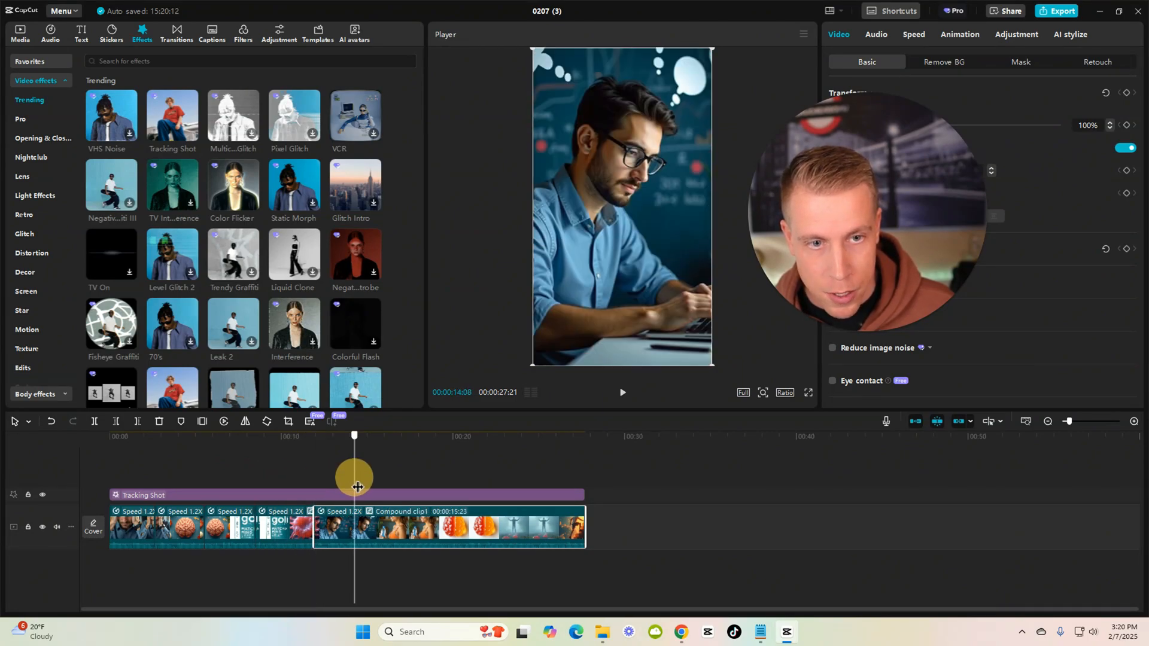
left_click_drag(354, 477, 361, 476)
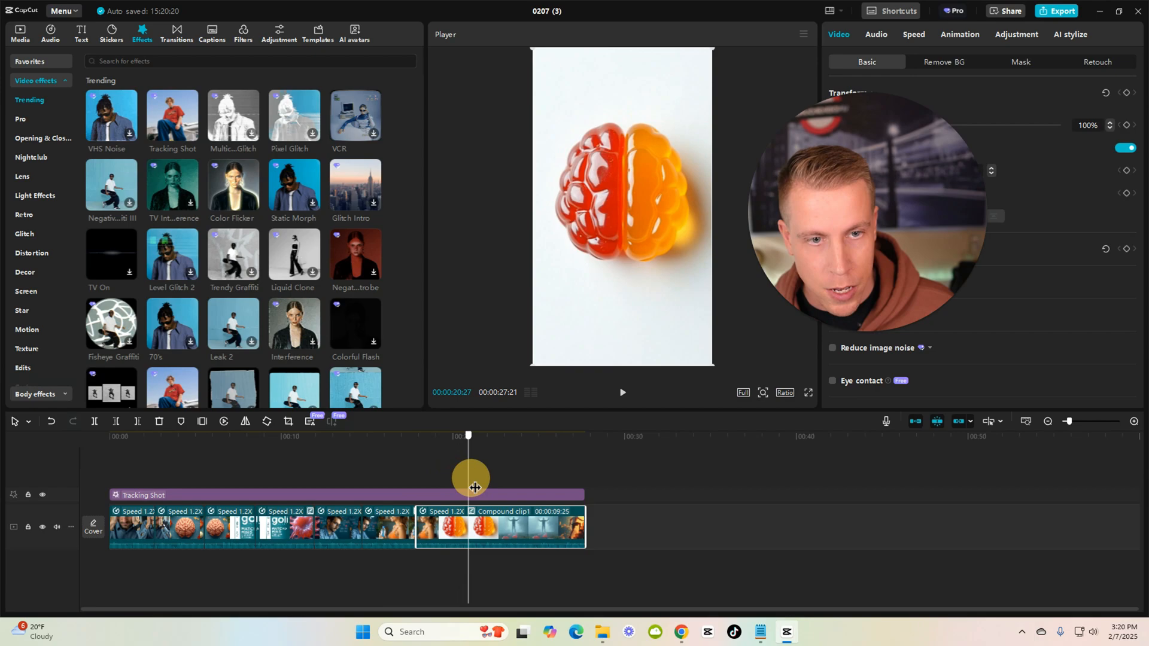
left_click_drag(468, 487, 530, 487)
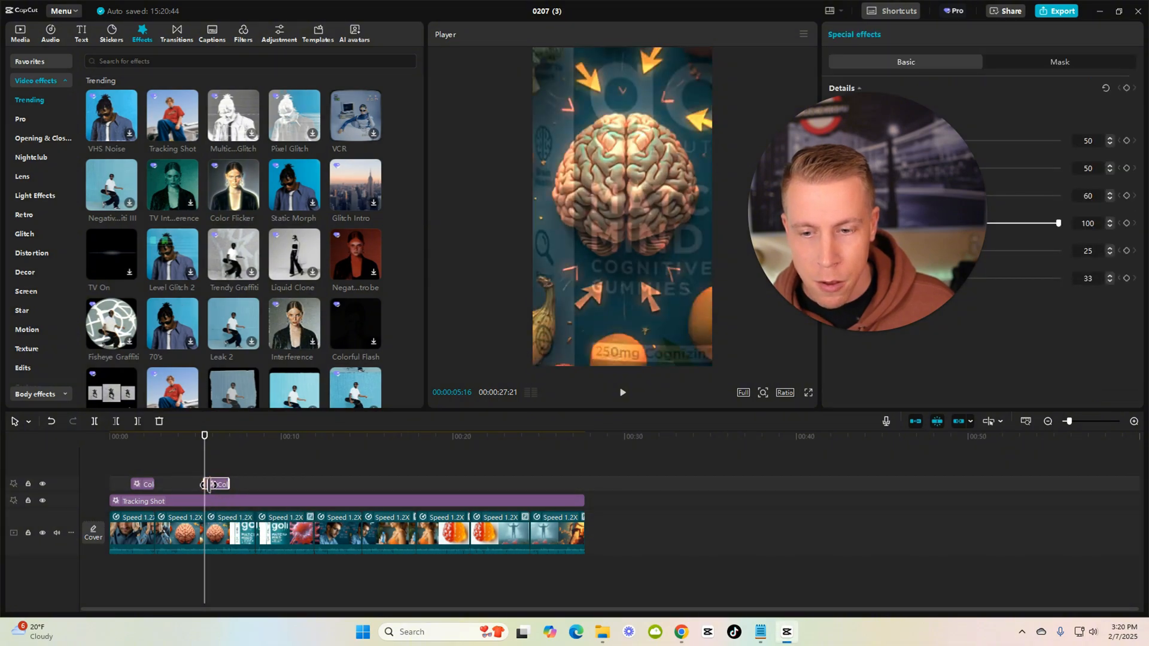
Step: Place copies of the short effect on the effect track at each scene cut
left_click_drag(218, 484, 194, 485)
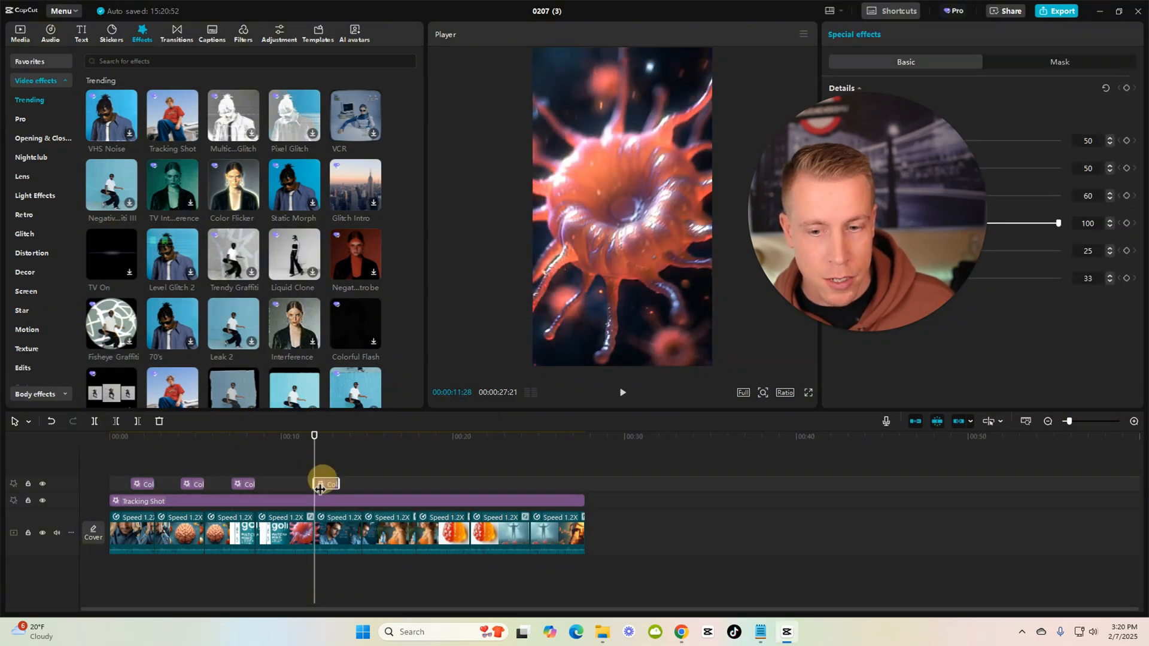
left_click_drag(313, 435, 342, 435)
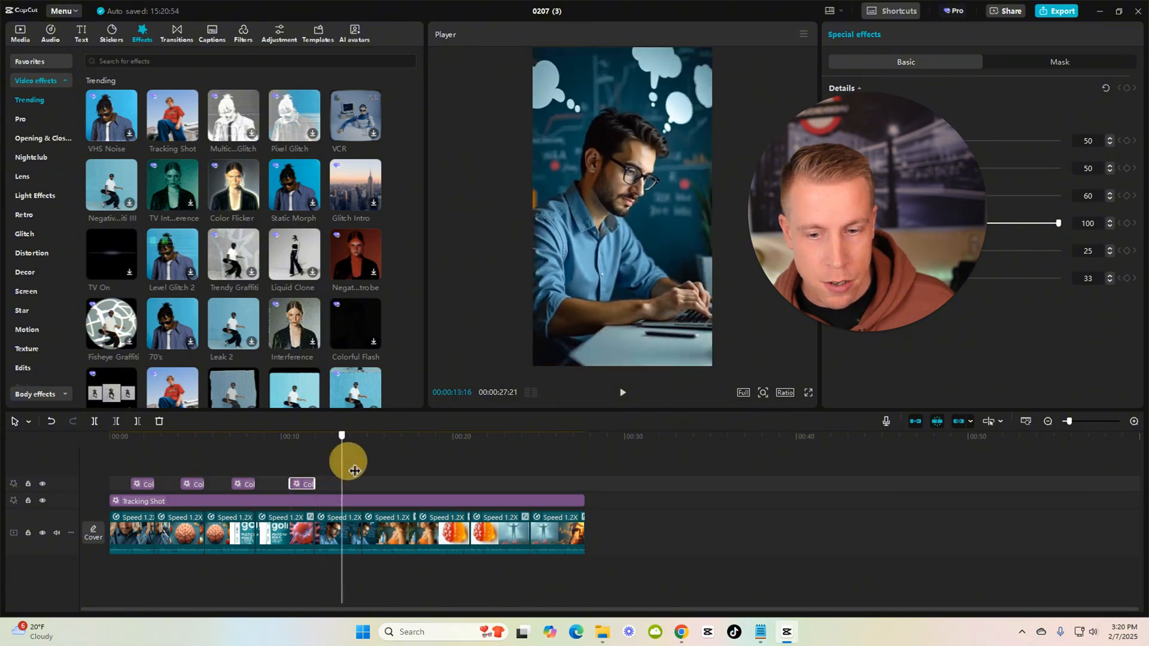
left_click_drag(341, 458, 361, 483)
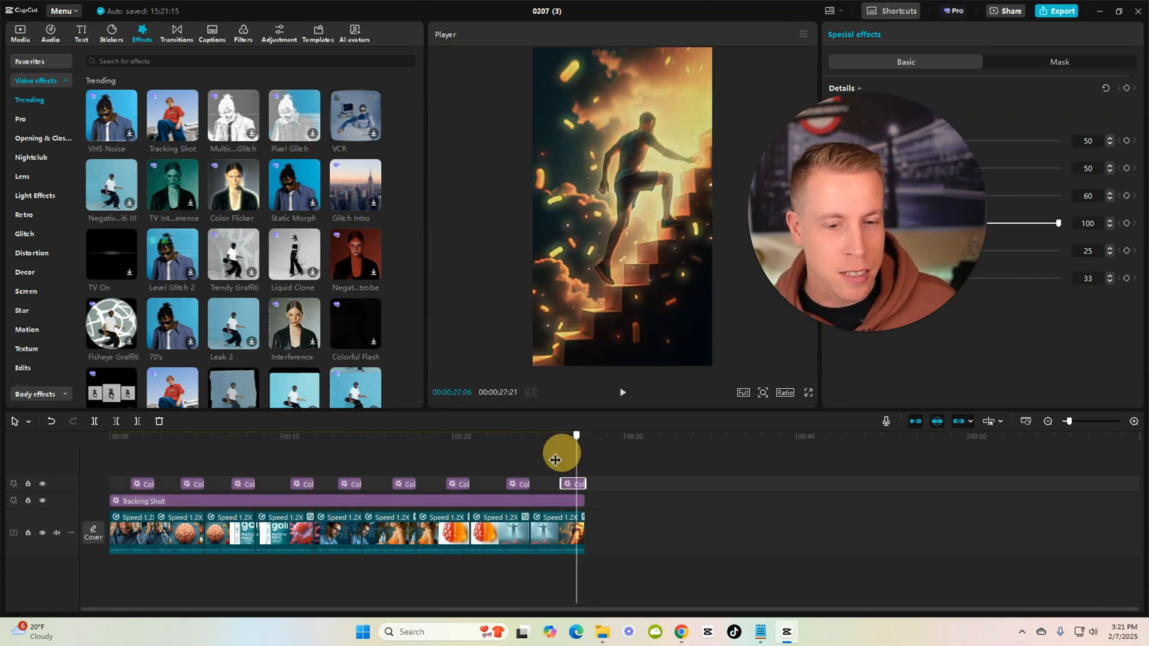
Step: Add auto-captions with a word-style template and bring up the 1080p MP4 export settings
left_click(212, 33)
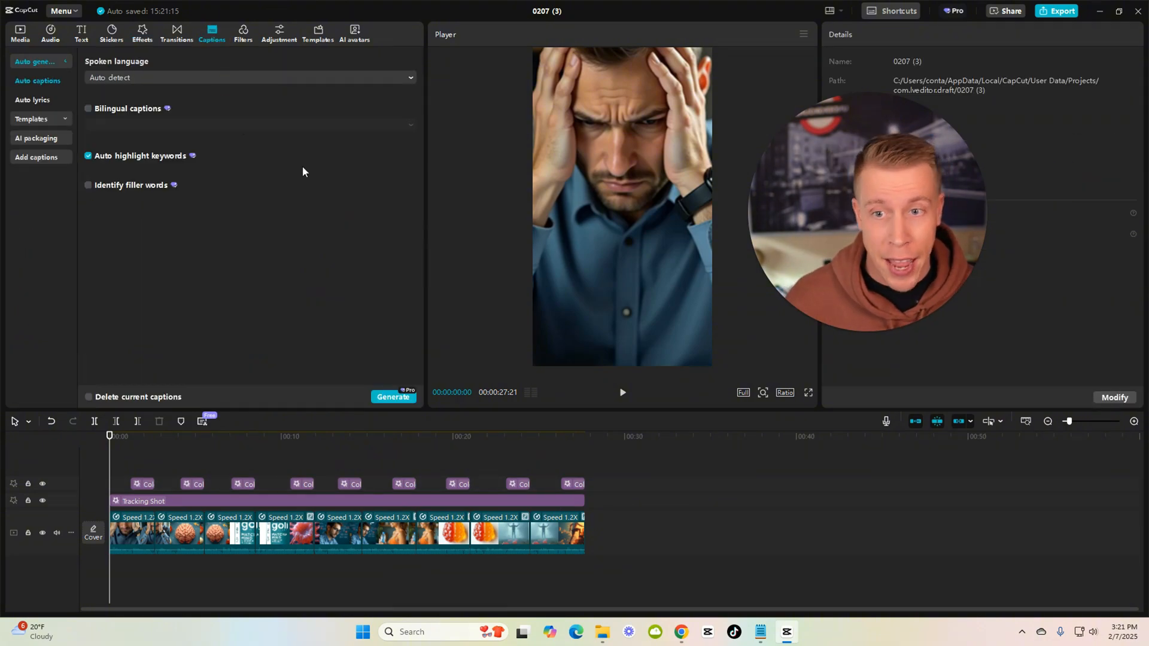
left_click(31, 81)
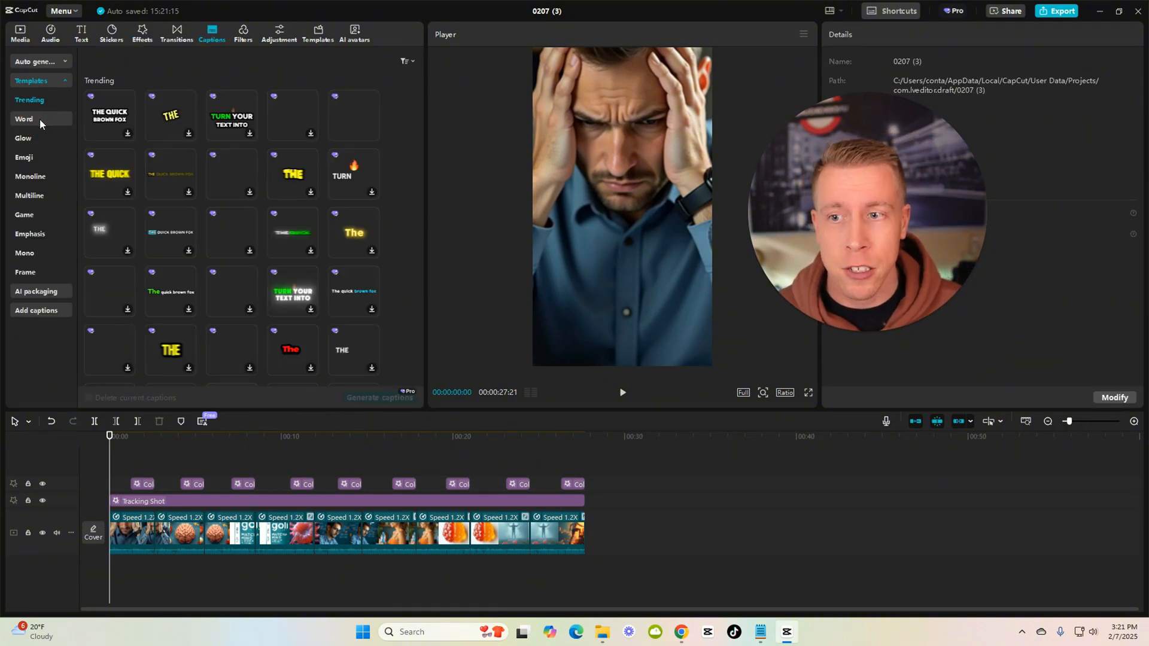
left_click(380, 397)
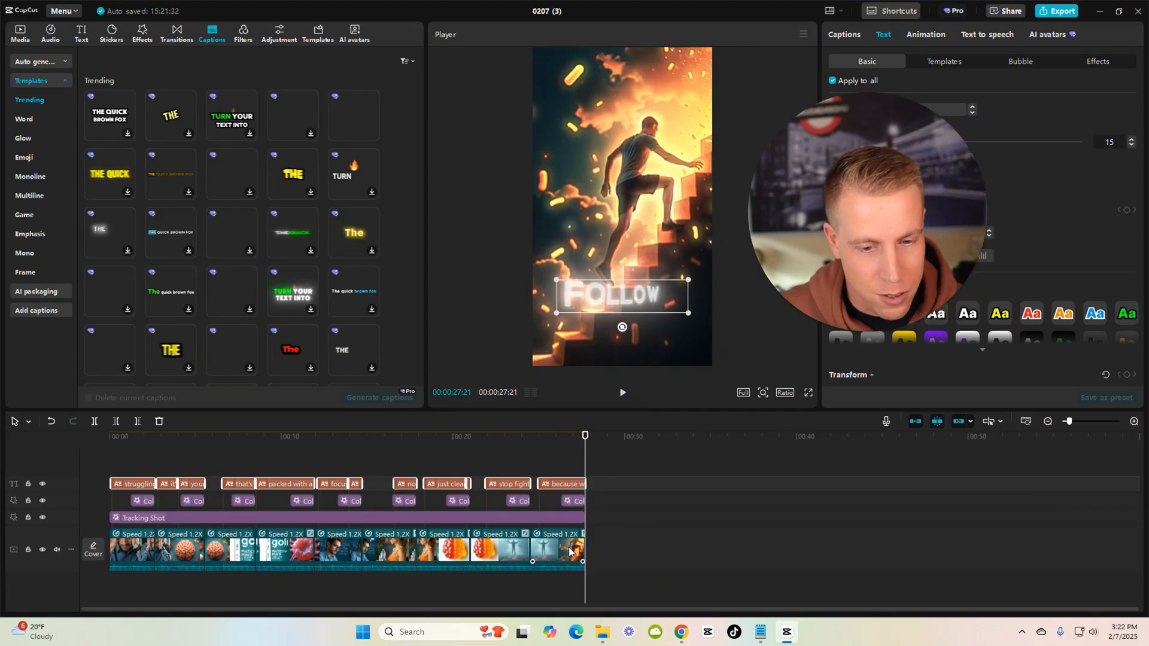
left_click(1061, 10)
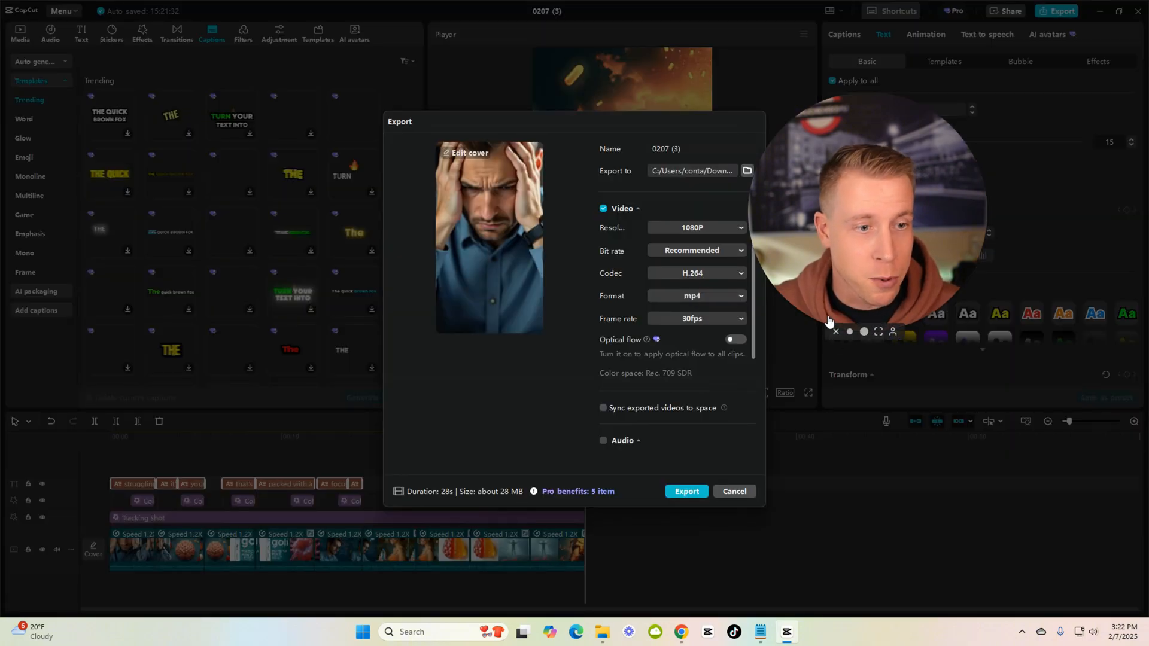